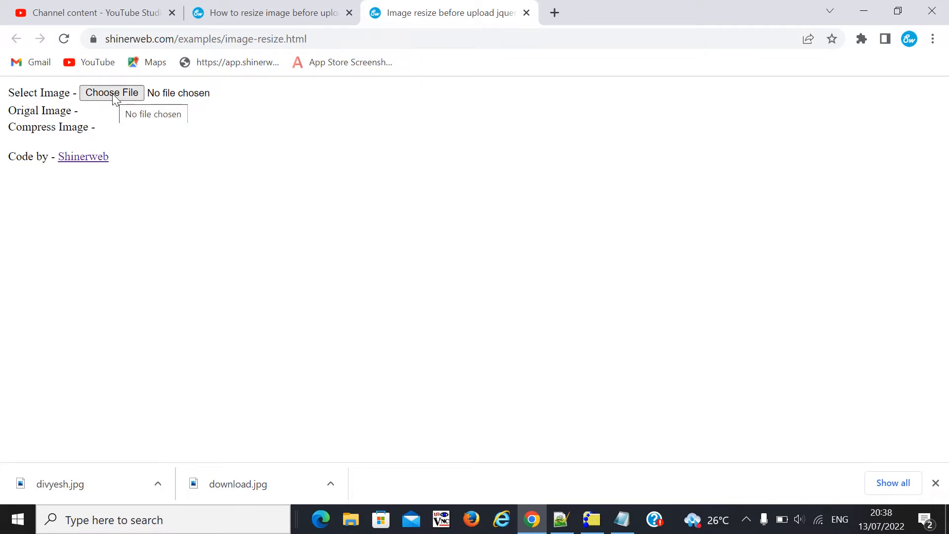
Choose 1.JPG from Downloads so the original photo displays on the demo page.
{"action": "left_click", "coordinate": [111, 92]}
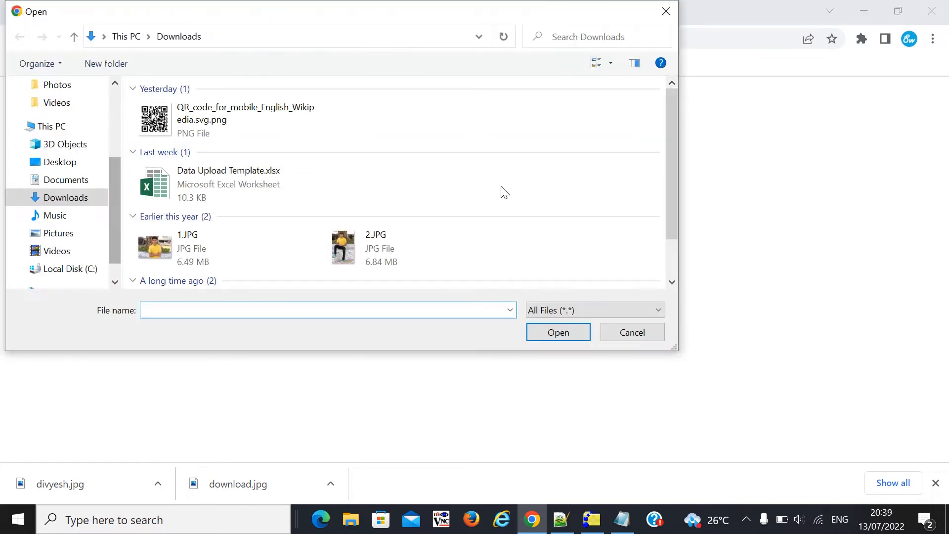
{"action": "scroll", "scroll_direction": "down", "scroll_amount": 3}
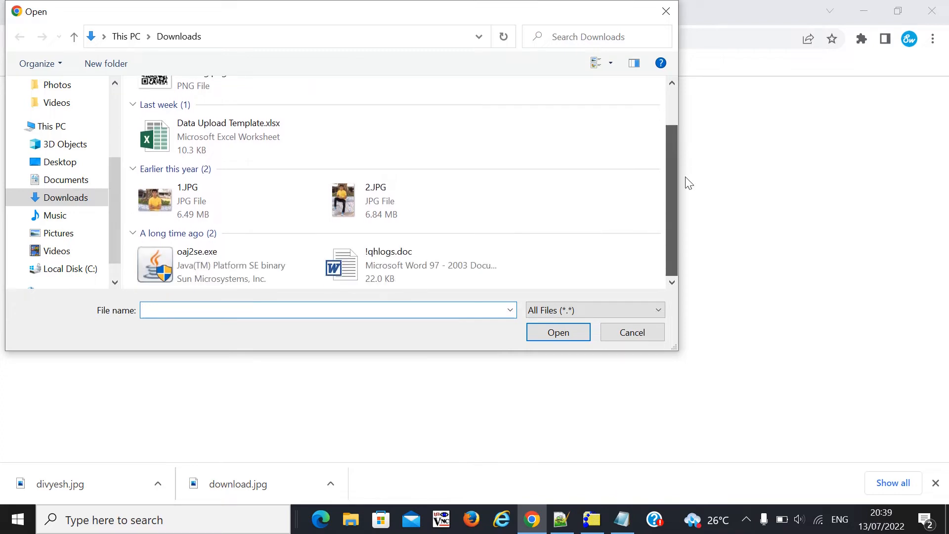
{"action": "left_click", "coordinate": [212, 200]}
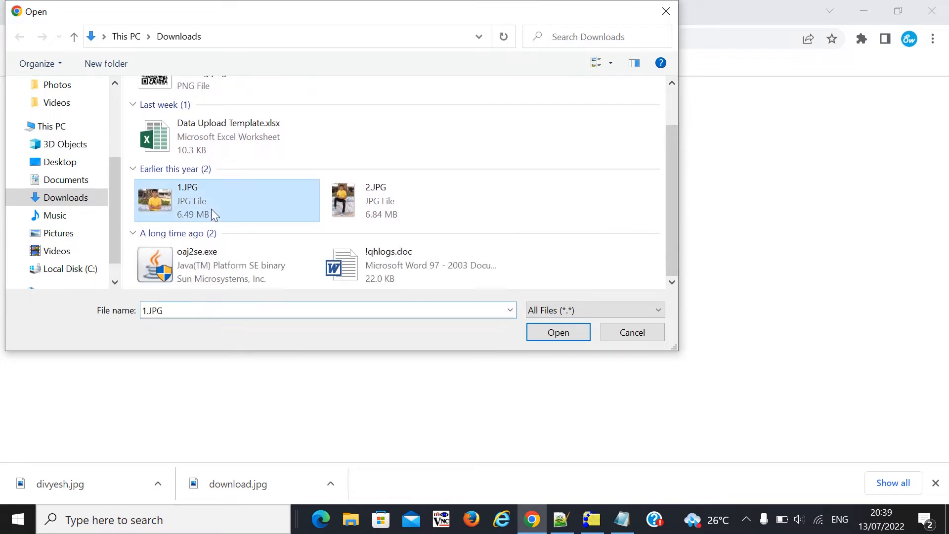
{"action": "mouse_move", "coordinate": [488, 358]}
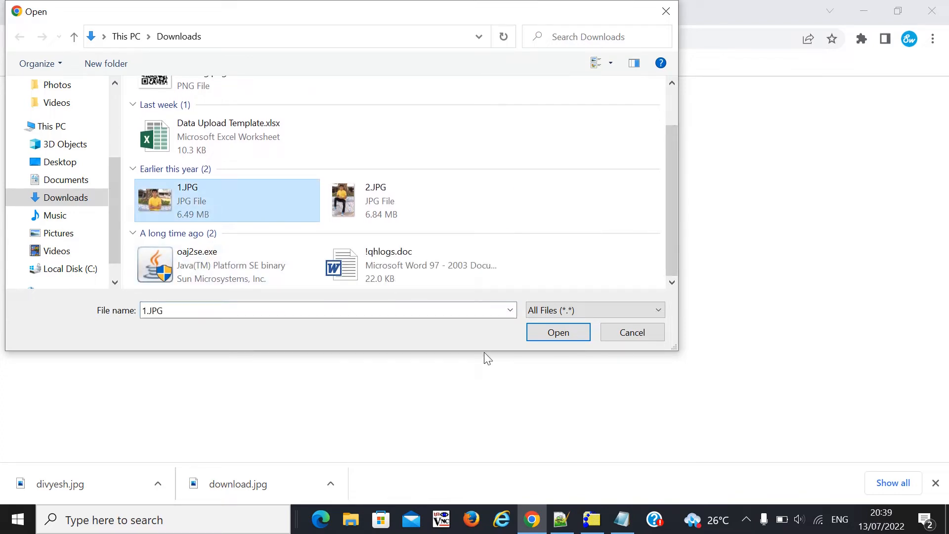
{"action": "left_click", "coordinate": [557, 331]}
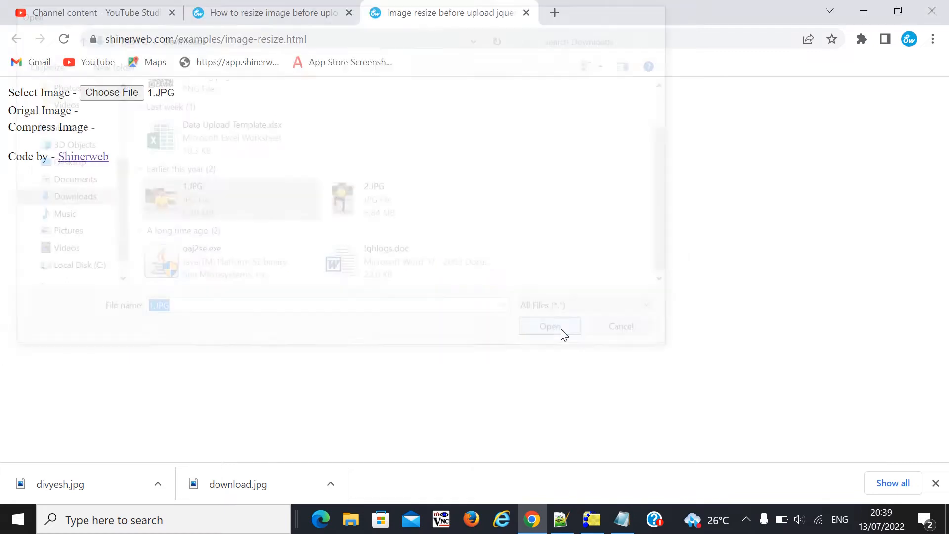
{"action": "left_click", "coordinate": [549, 326]}
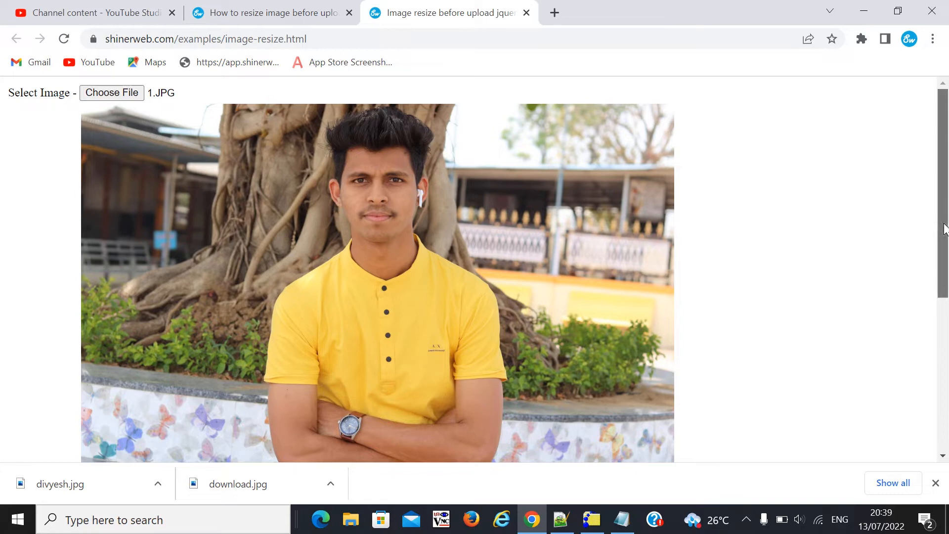
Save the Compress Image preview as download.jpg in Downloads using Save image as.
{"action": "scroll", "scroll_direction": "down", "scroll_amount": 3}
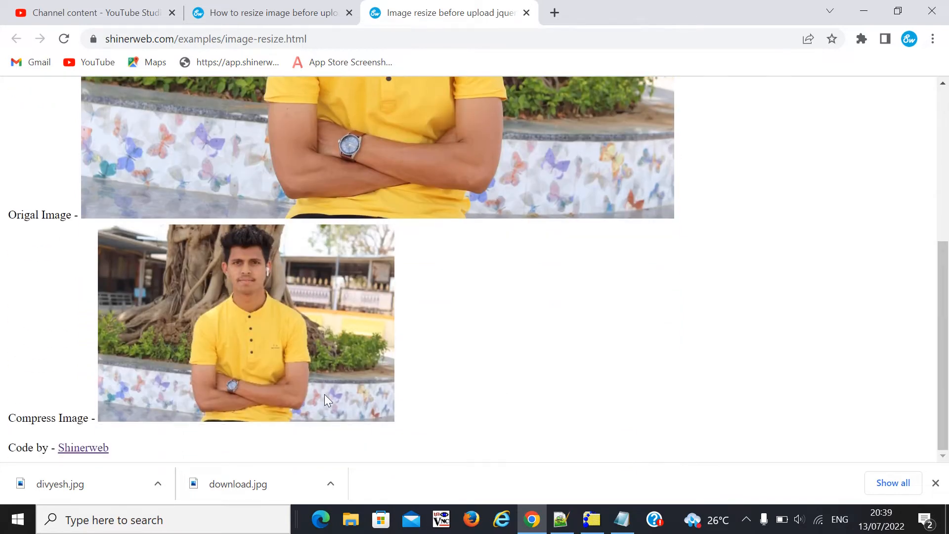
{"action": "mouse_move", "coordinate": [237, 359]}
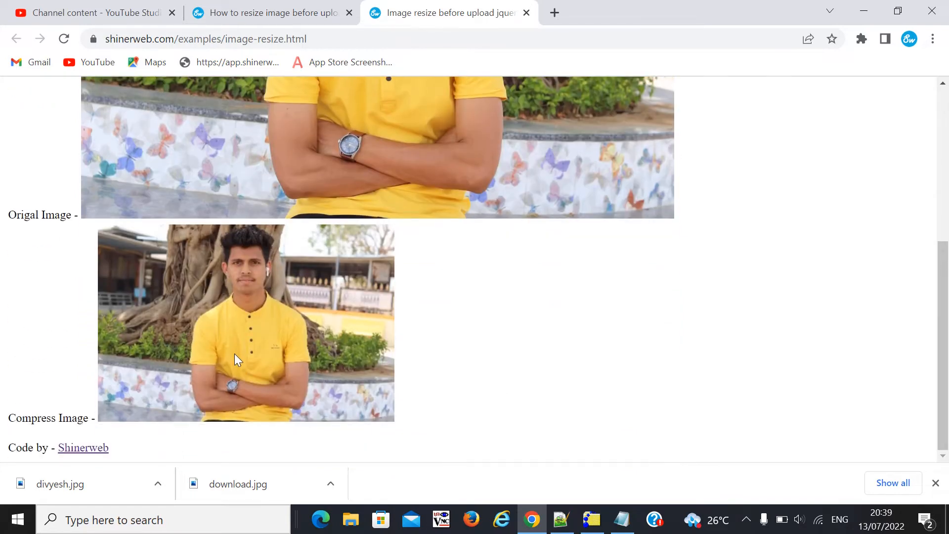
{"action": "right_click", "coordinate": [236, 356]}
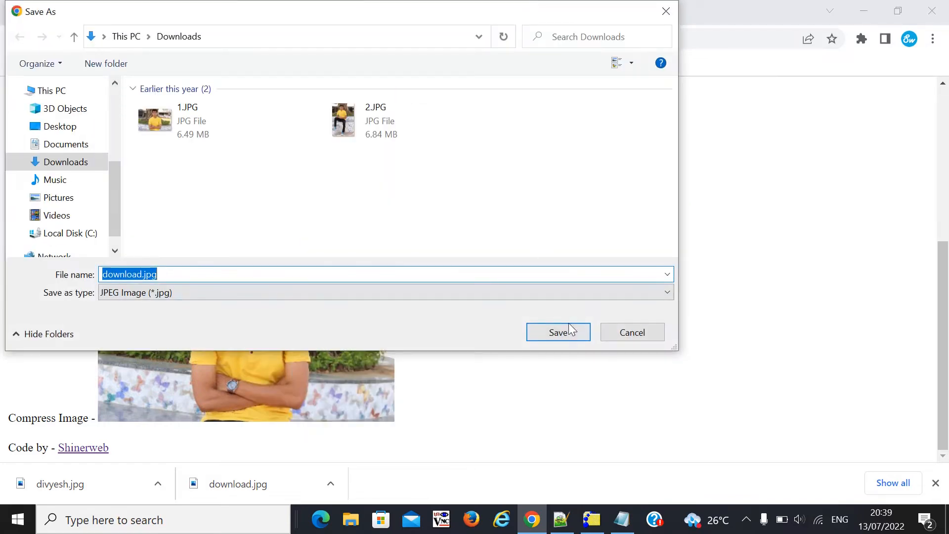
{"action": "left_click", "coordinate": [558, 332]}
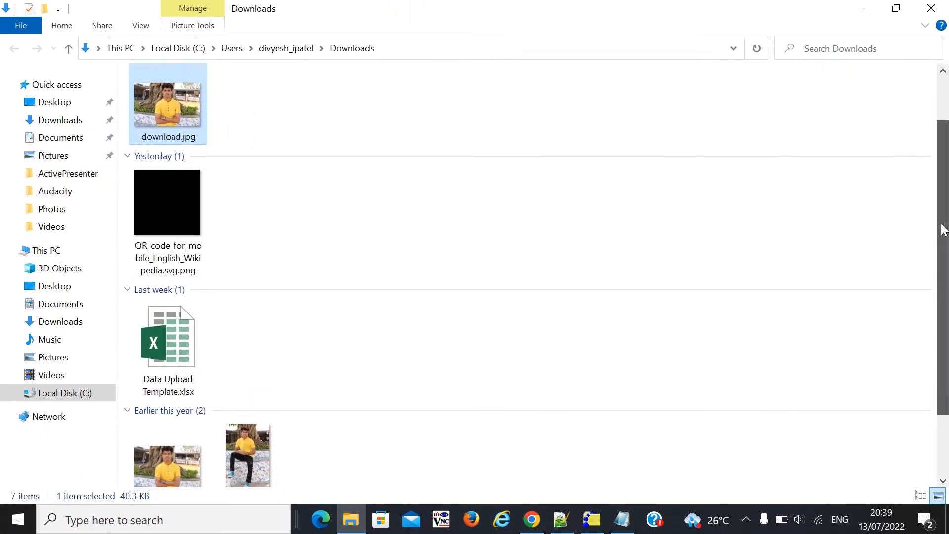
Open the 400 × 266, 40.3 KB download.jpg from Downloads in Photos.
{"action": "scroll", "scroll_direction": "down", "scroll_amount": 3}
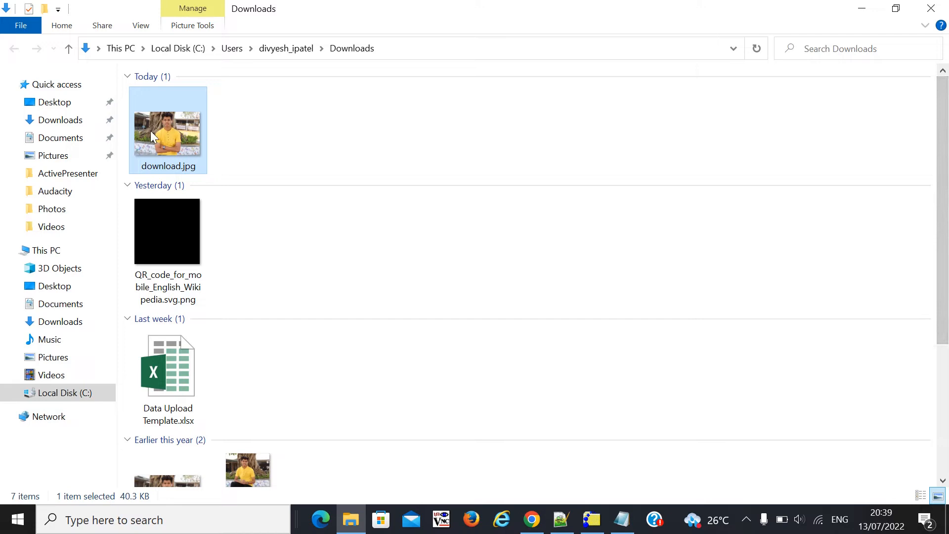
{"action": "mouse_move", "coordinate": [167, 130]}
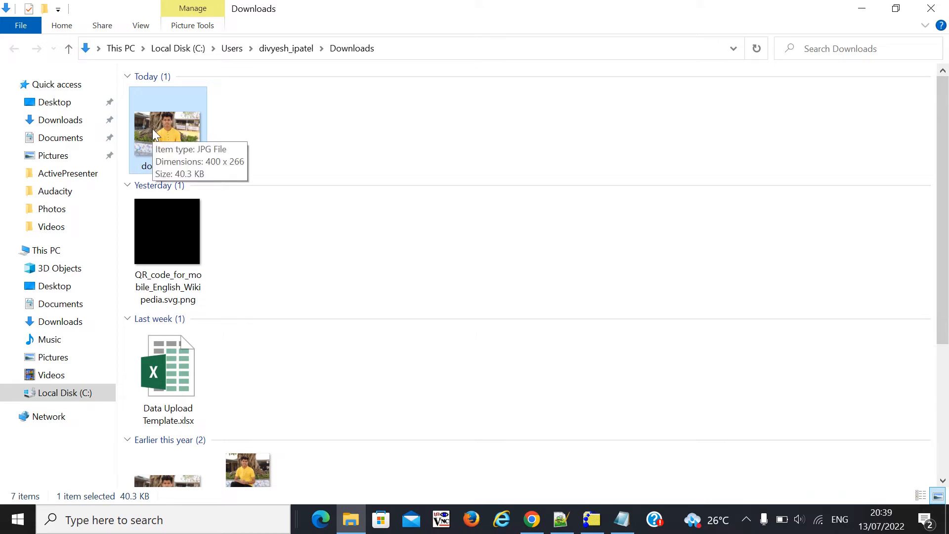
{"action": "double_click", "coordinate": [168, 127]}
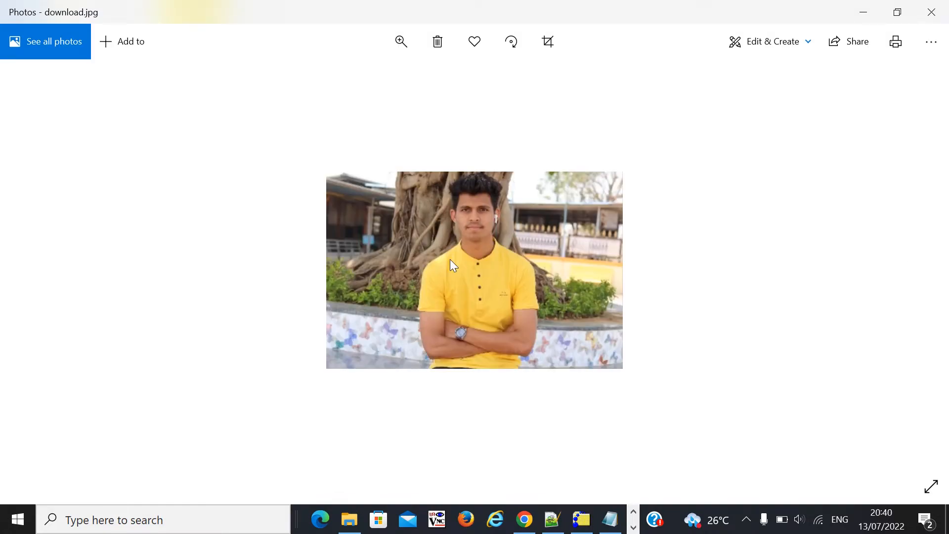
{"action": "mouse_move", "coordinate": [864, 11]}
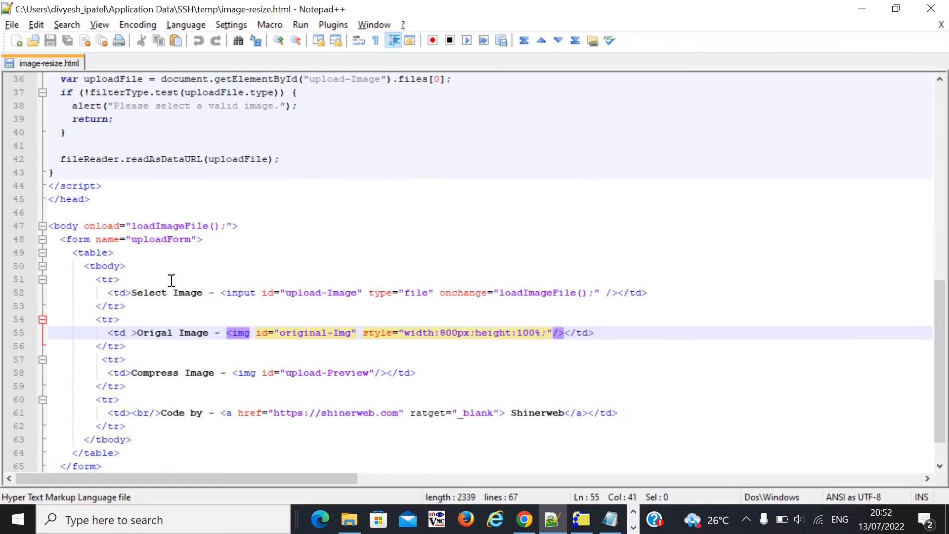
{"action": "mouse_move", "coordinate": [420, 299]}
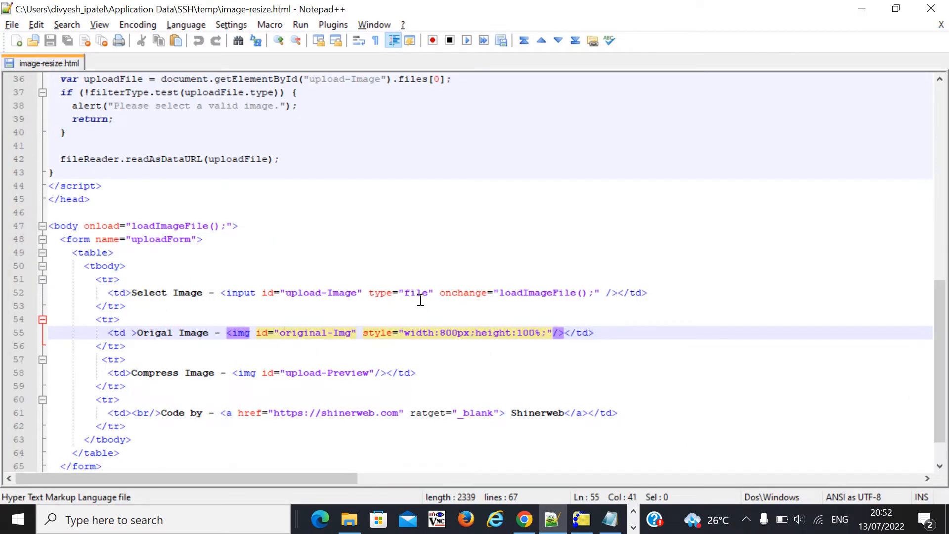
{"action": "double_click", "coordinate": [416, 292]}
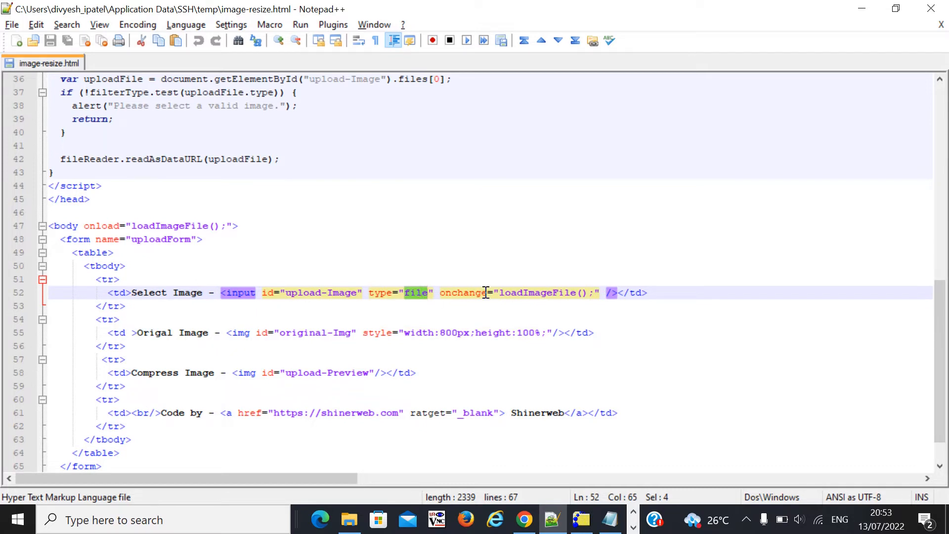
{"action": "mouse_move", "coordinate": [405, 316]}
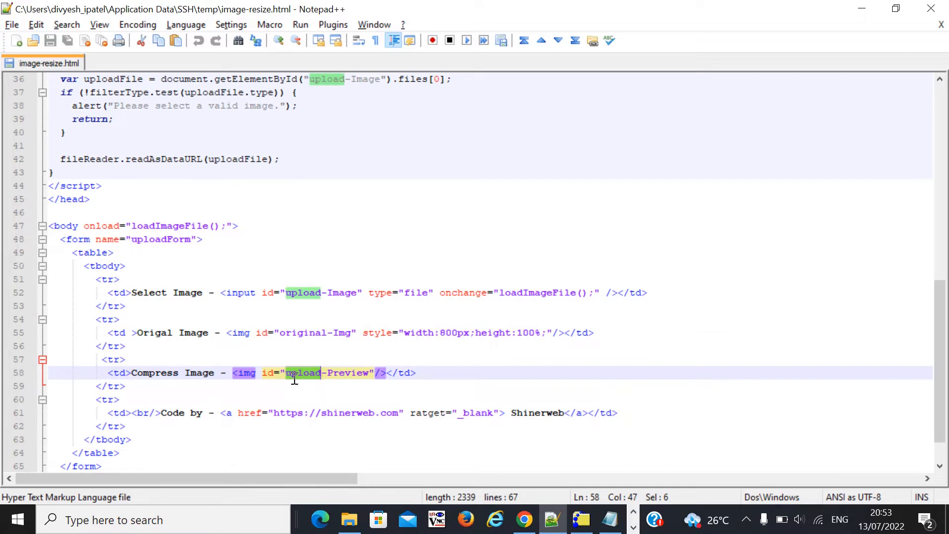
{"action": "key", "text": "alt+tab"}
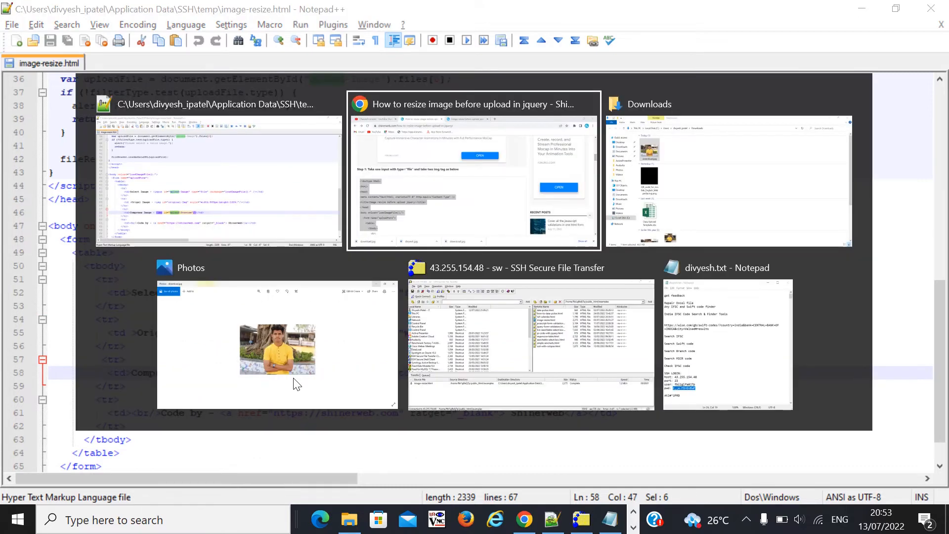
Select and scroll through the Shinerweb Step 2 JavaScript, then return to Notepad++.
{"action": "left_click", "coordinate": [474, 176]}
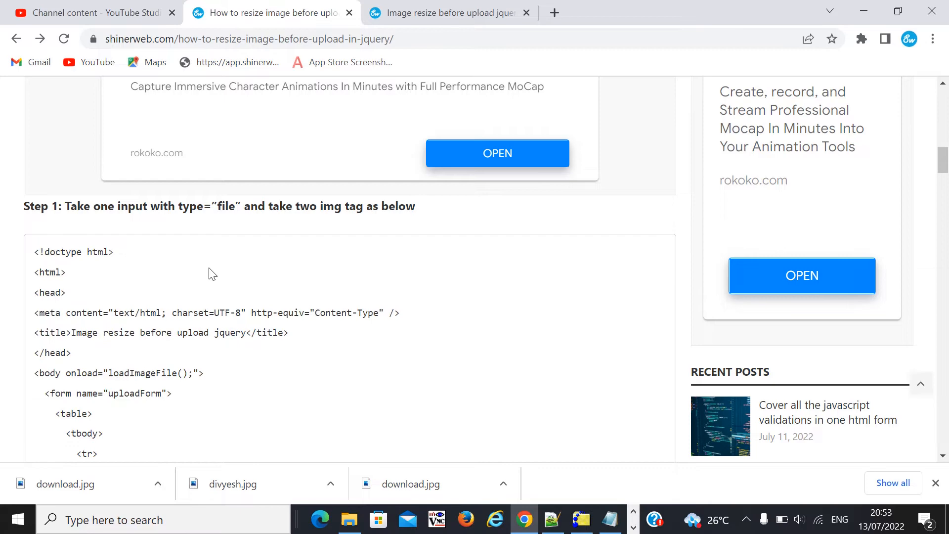
{"action": "scroll", "scroll_direction": "down", "scroll_amount": 3}
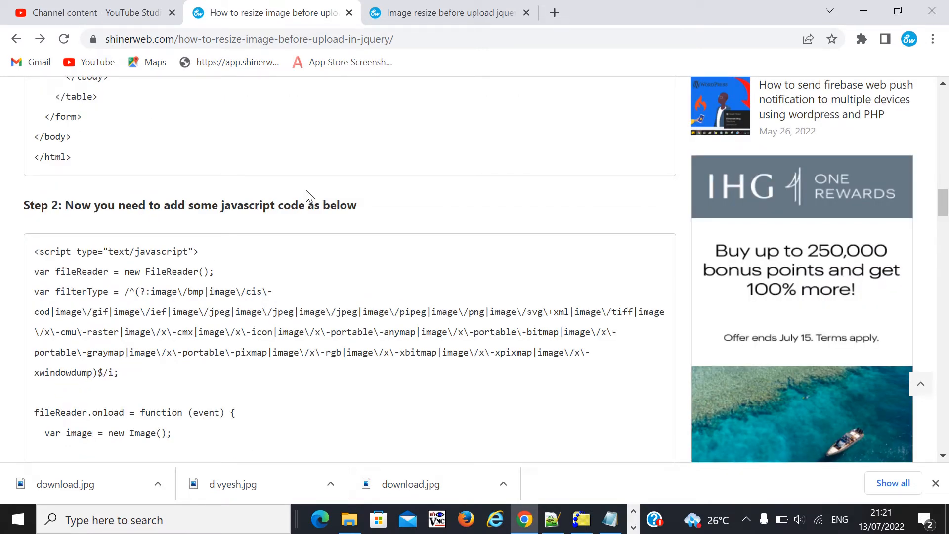
{"action": "mouse_move", "coordinate": [41, 276]}
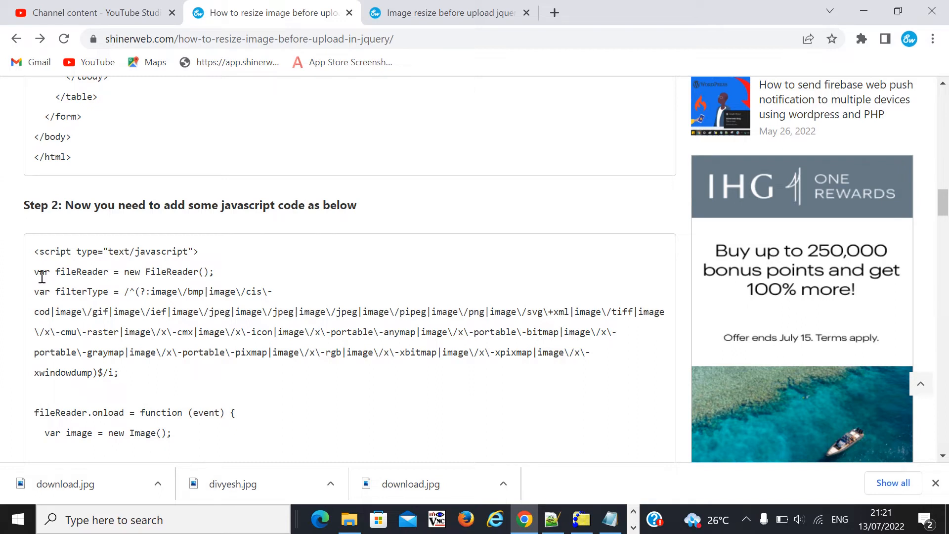
{"action": "double_click", "coordinate": [80, 271]}
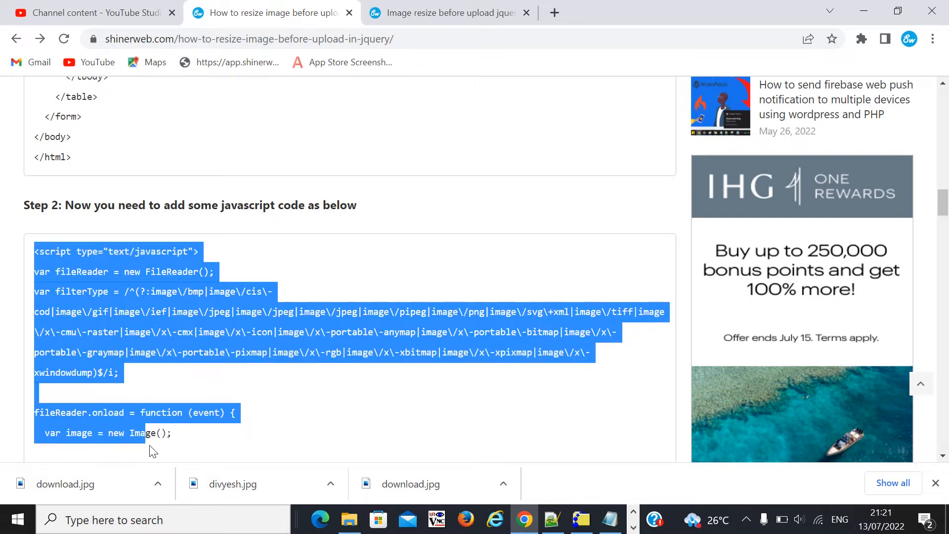
{"action": "scroll", "scroll_direction": "down", "scroll_amount": 3}
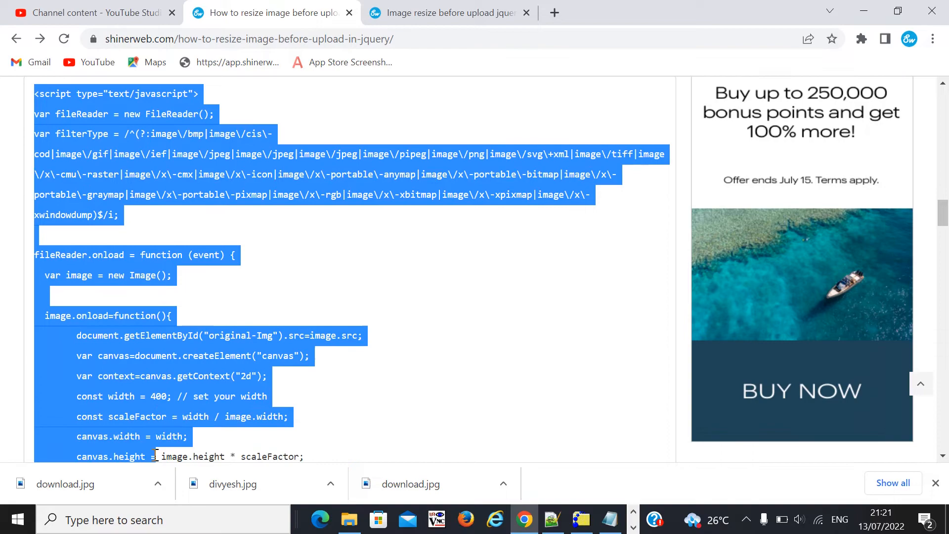
{"action": "scroll", "scroll_direction": "down", "scroll_amount": 3}
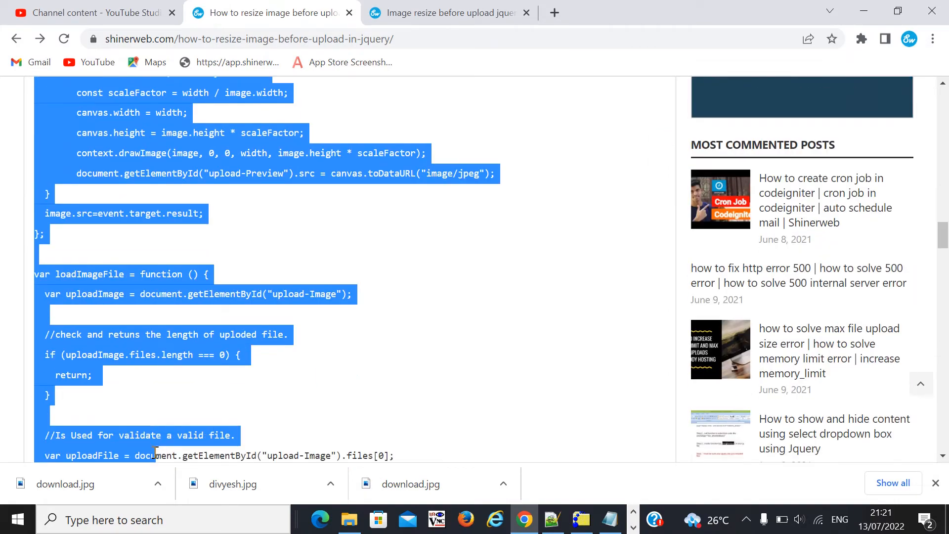
{"action": "scroll", "scroll_direction": "down", "scroll_amount": 3}
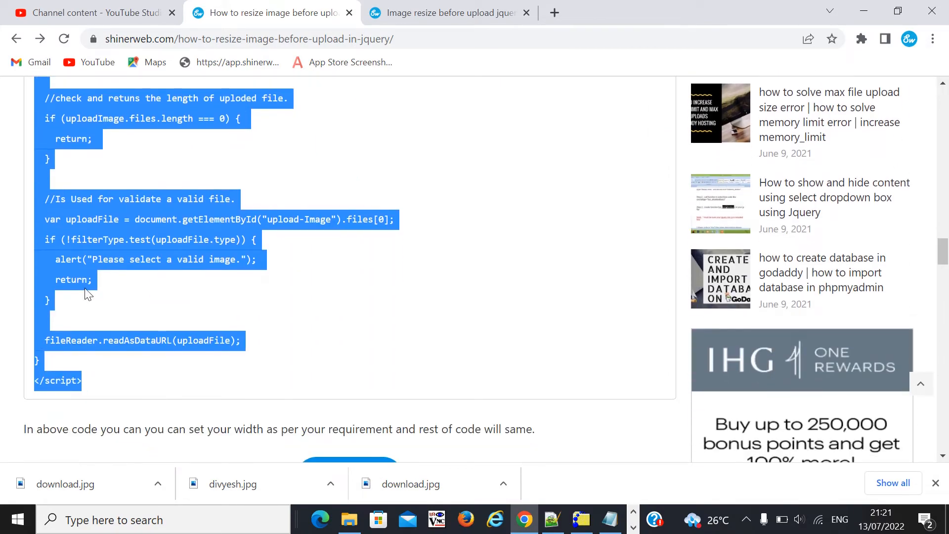
{"action": "mouse_move", "coordinate": [105, 262]}
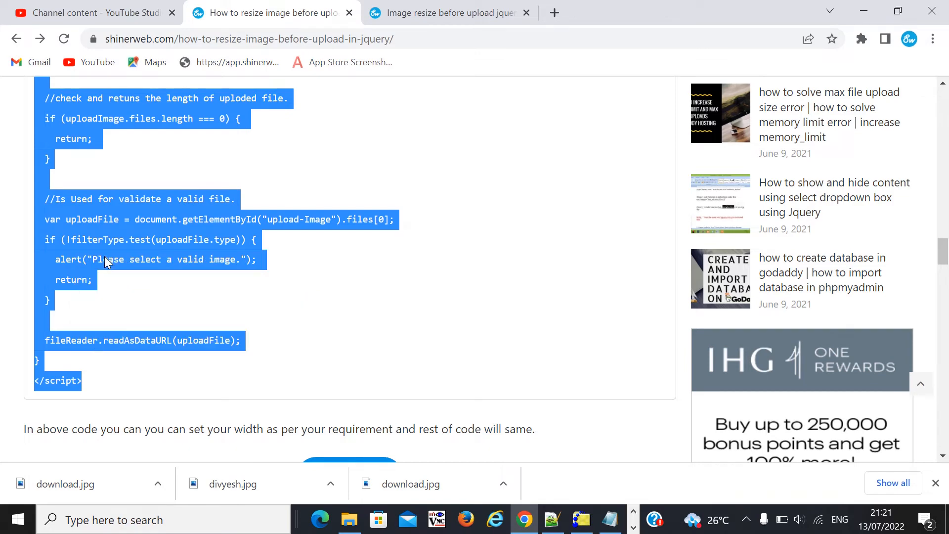
{"action": "left_click", "coordinate": [551, 520]}
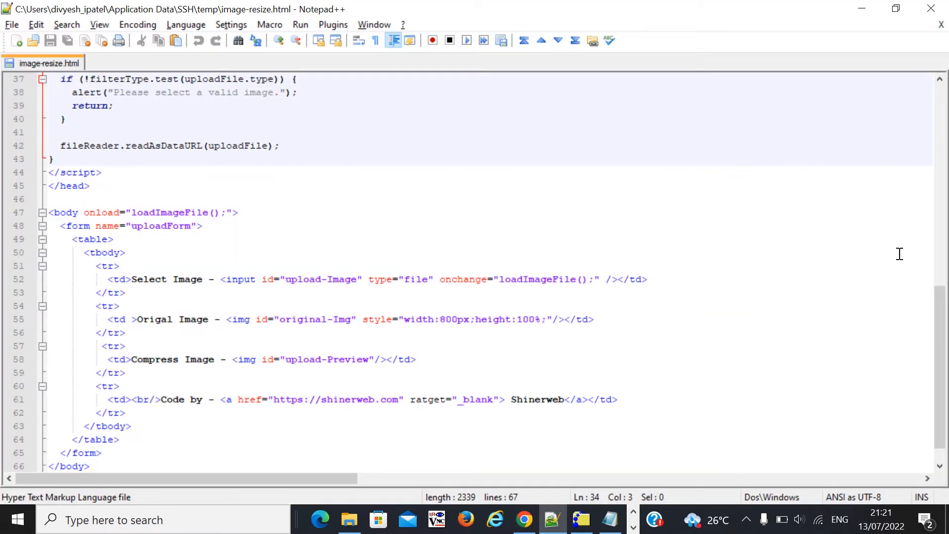
Scroll through image-resize.html and highlight loadImageFile in line 52's onchange attribute.
{"action": "scroll", "scroll_direction": "up", "scroll_amount": 3}
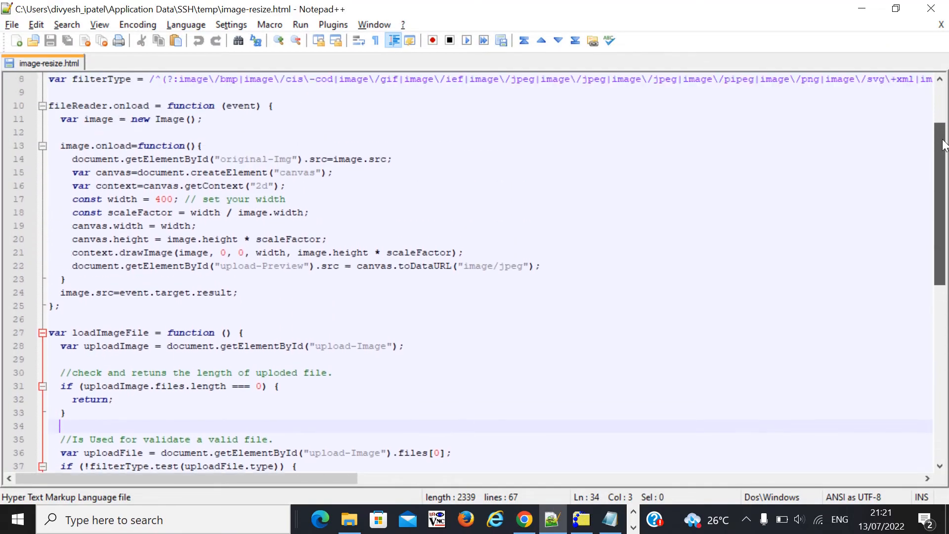
{"action": "scroll", "scroll_direction": "up", "scroll_amount": 3}
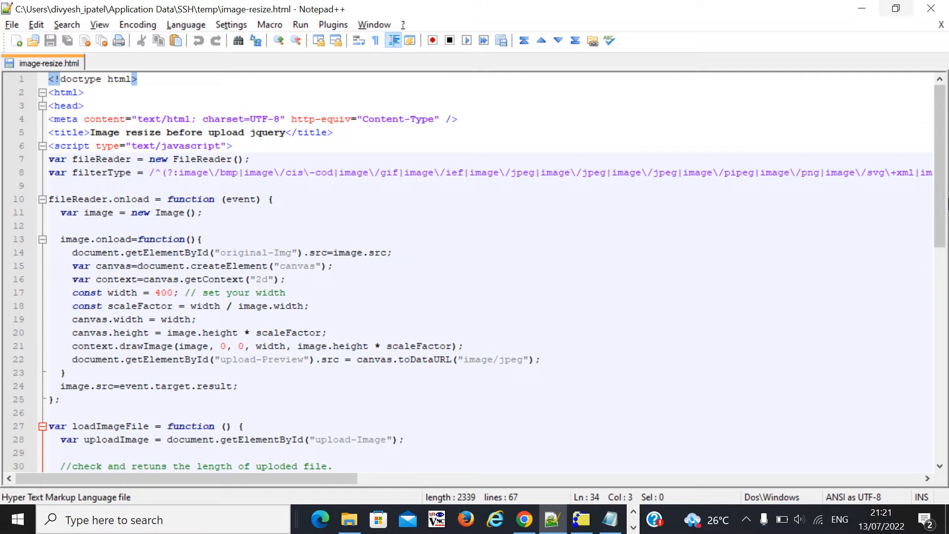
{"action": "scroll", "scroll_direction": "down", "scroll_amount": 3}
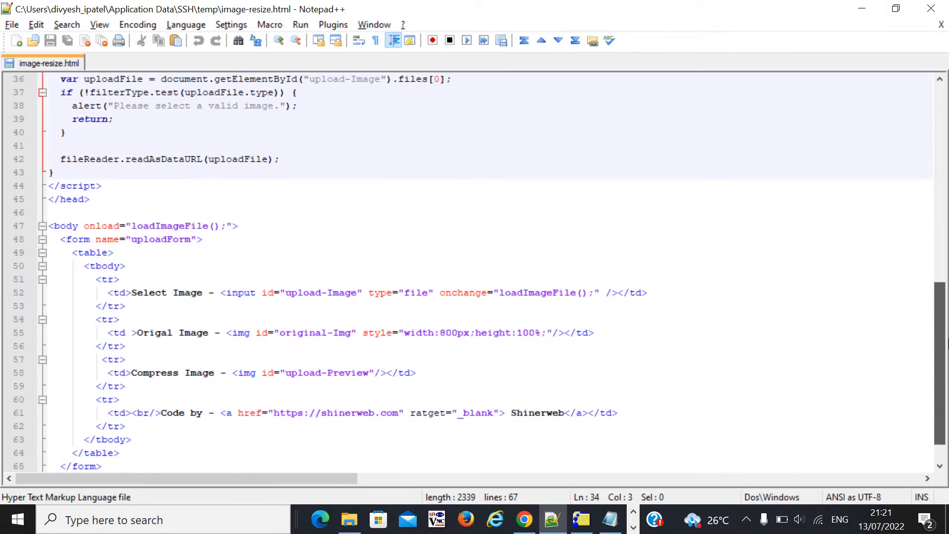
{"action": "mouse_move", "coordinate": [495, 297]}
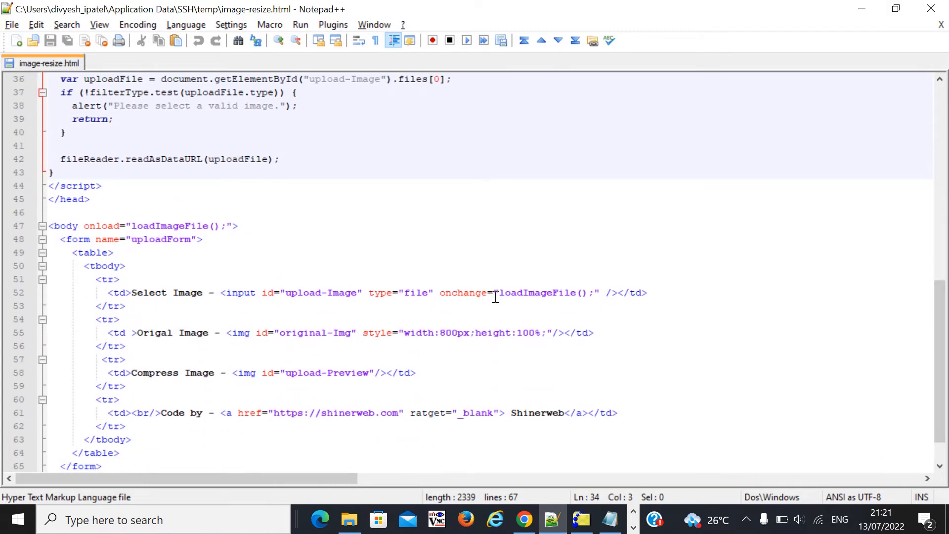
{"action": "double_click", "coordinate": [537, 293]}
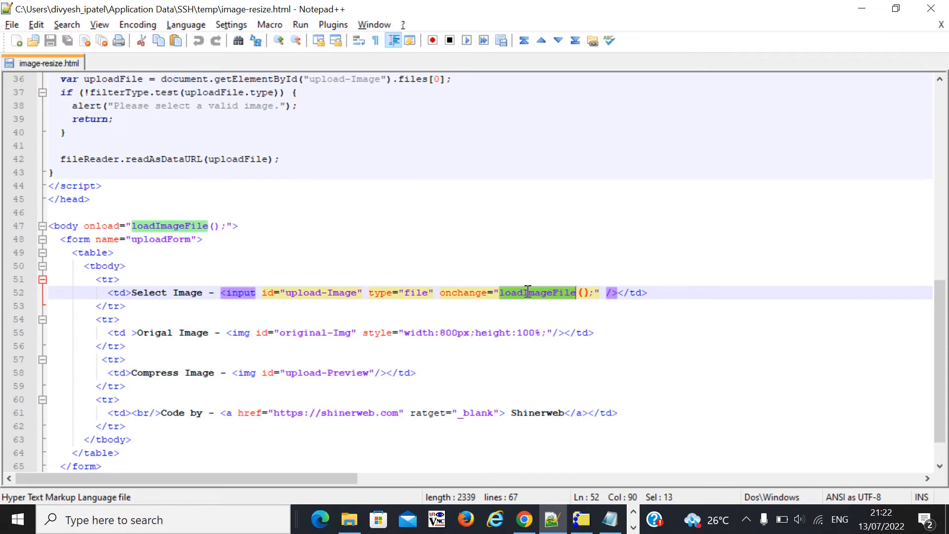
Locate the loadImageFile function definition with Find, then close the search window.
{"action": "key", "text": "Ctrl+f"}
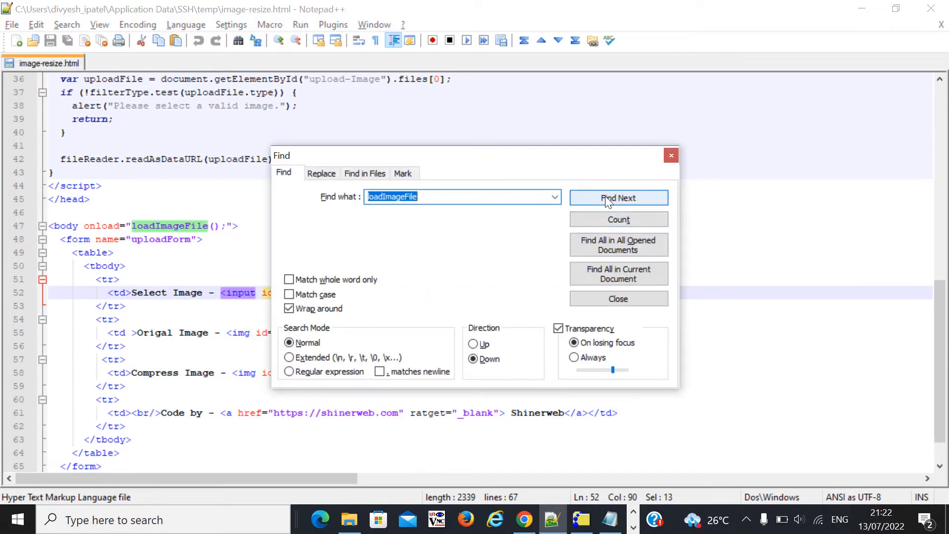
{"action": "left_click", "coordinate": [618, 198]}
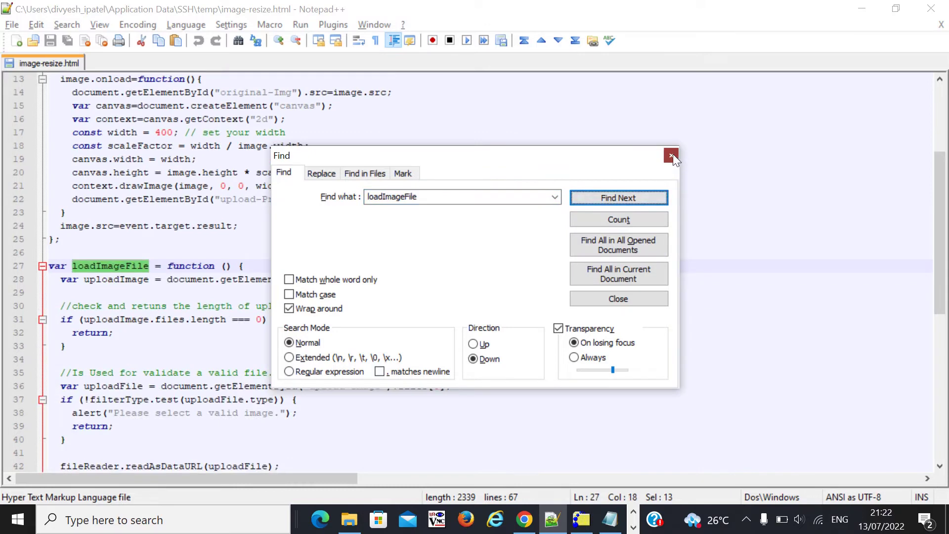
{"action": "left_click", "coordinate": [670, 155]}
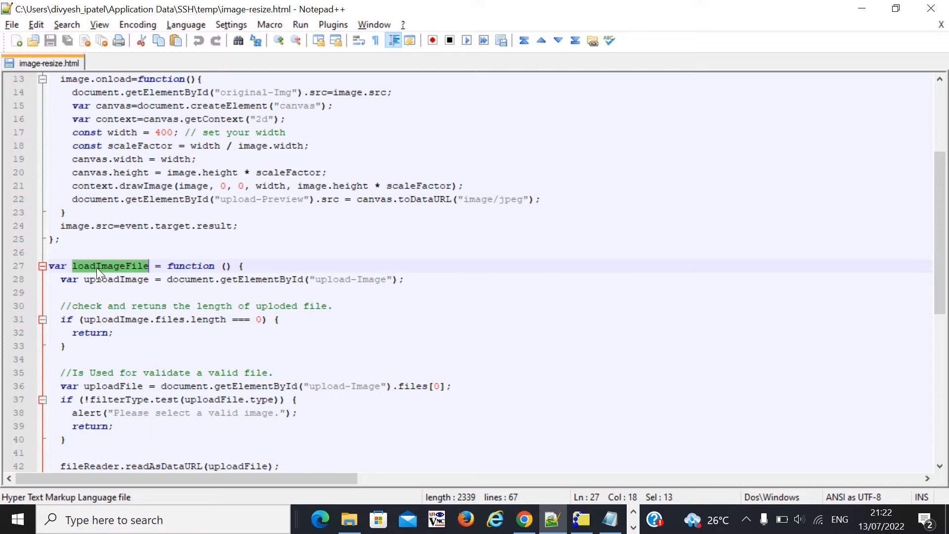
{"action": "mouse_move", "coordinate": [172, 283]}
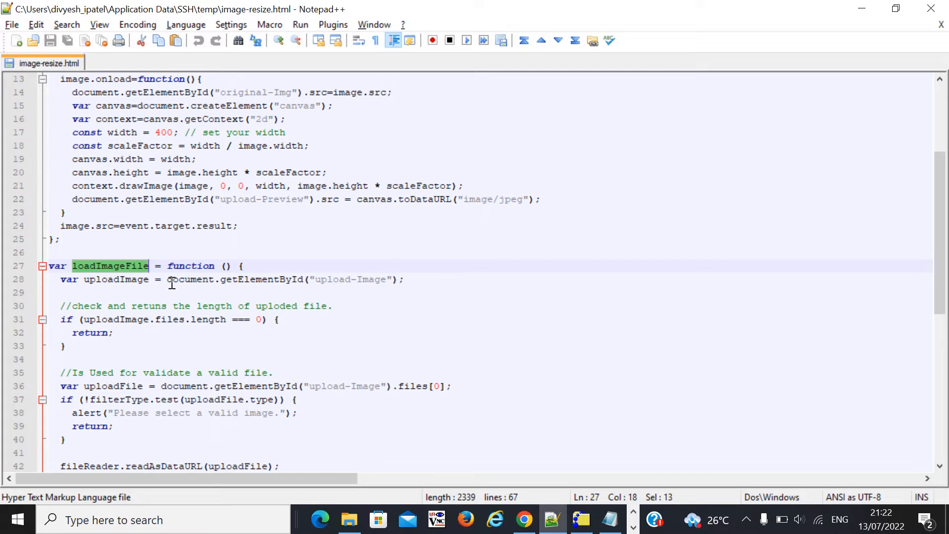
{"action": "mouse_move", "coordinate": [148, 283]}
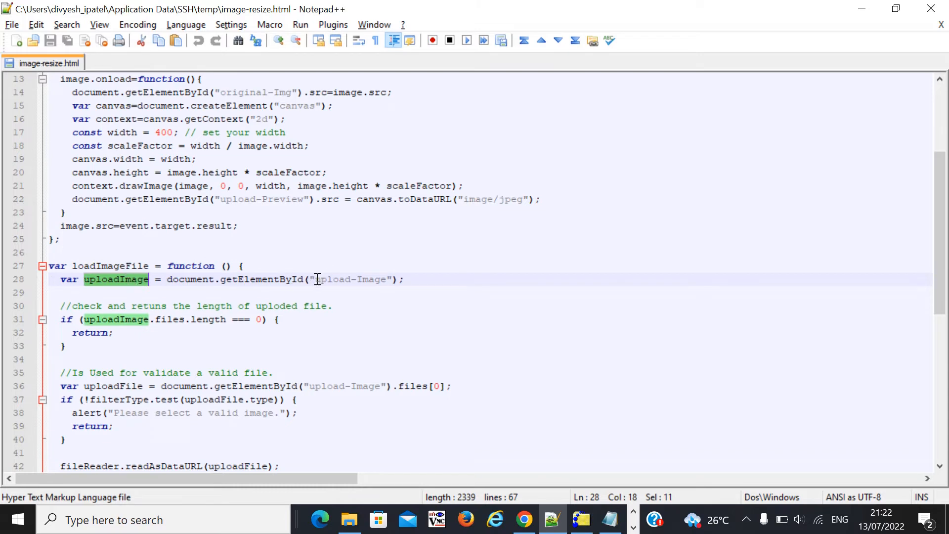
Highlight uploadImage and trace its uses through to the filterType image type list.
{"action": "double_click", "coordinate": [351, 279]}
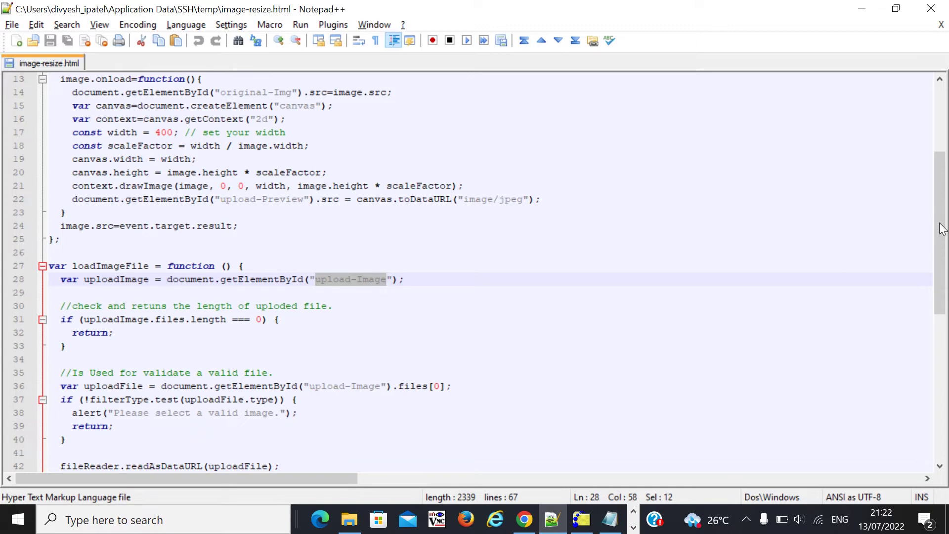
{"action": "scroll", "scroll_direction": "down", "scroll_amount": 3}
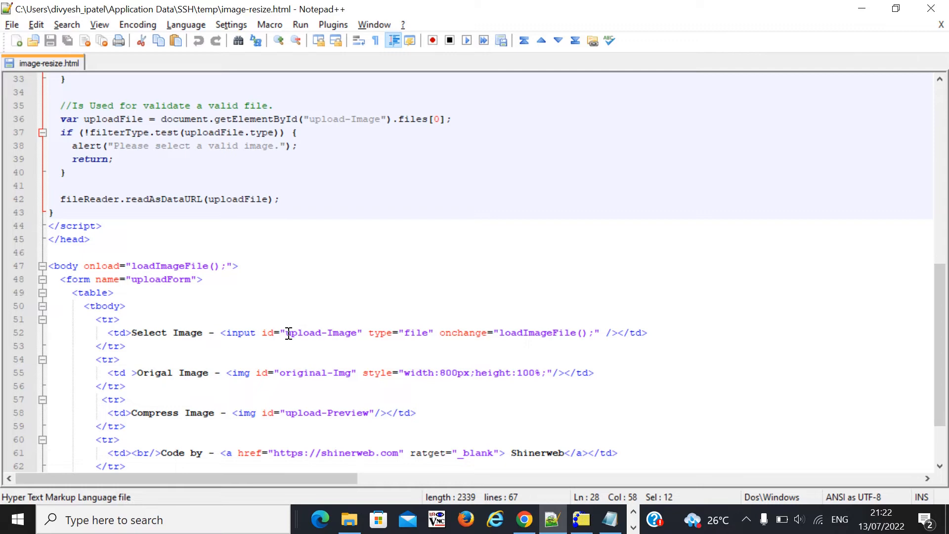
{"action": "scroll", "scroll_direction": "up", "scroll_amount": 3}
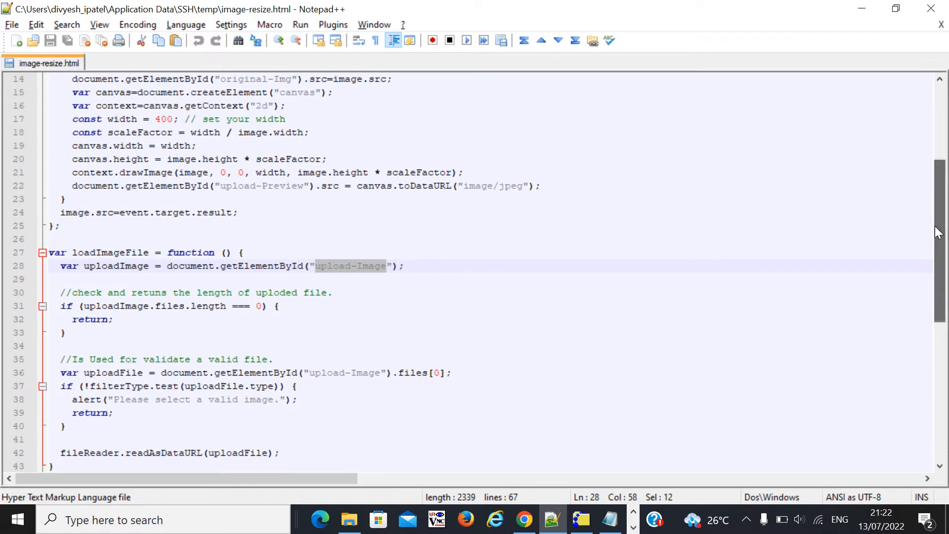
{"action": "double_click", "coordinate": [115, 266]}
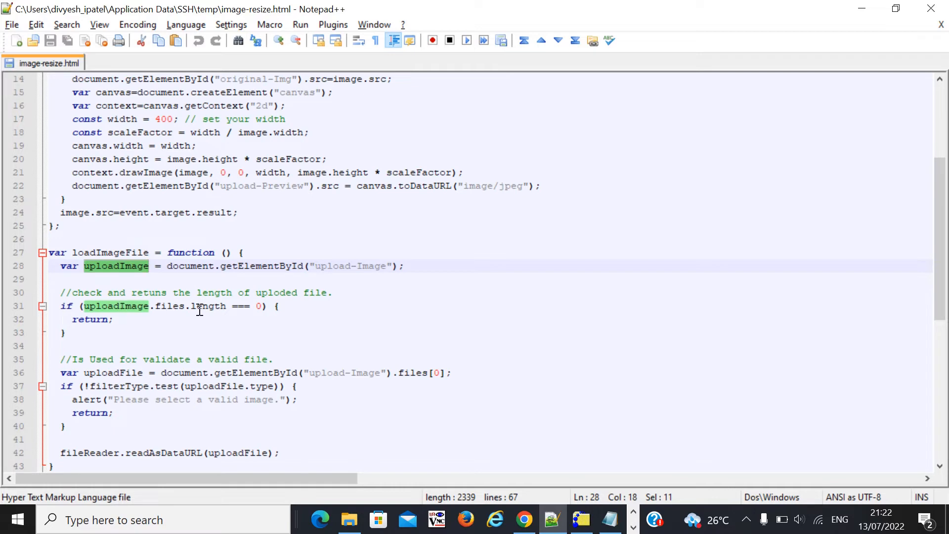
{"action": "mouse_move", "coordinate": [820, 302]}
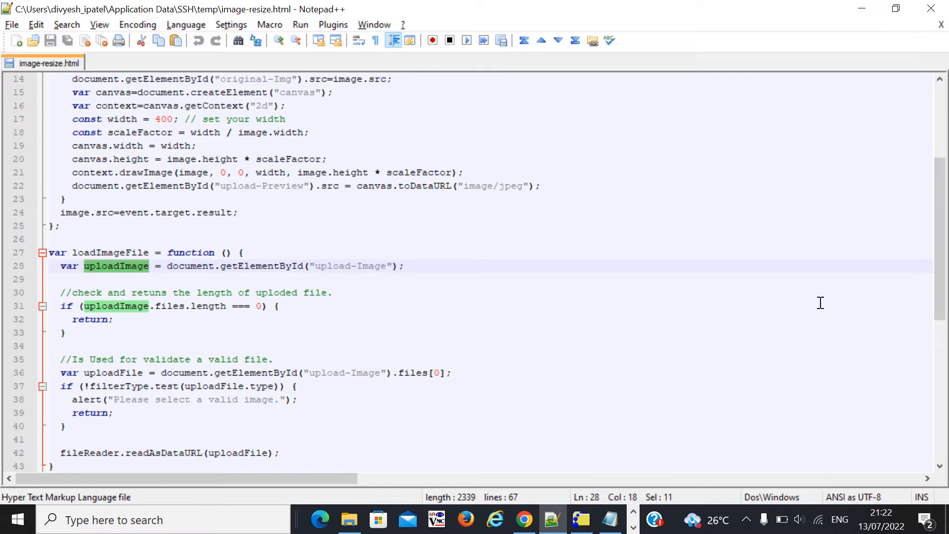
{"action": "scroll", "scroll_direction": "down", "scroll_amount": 3}
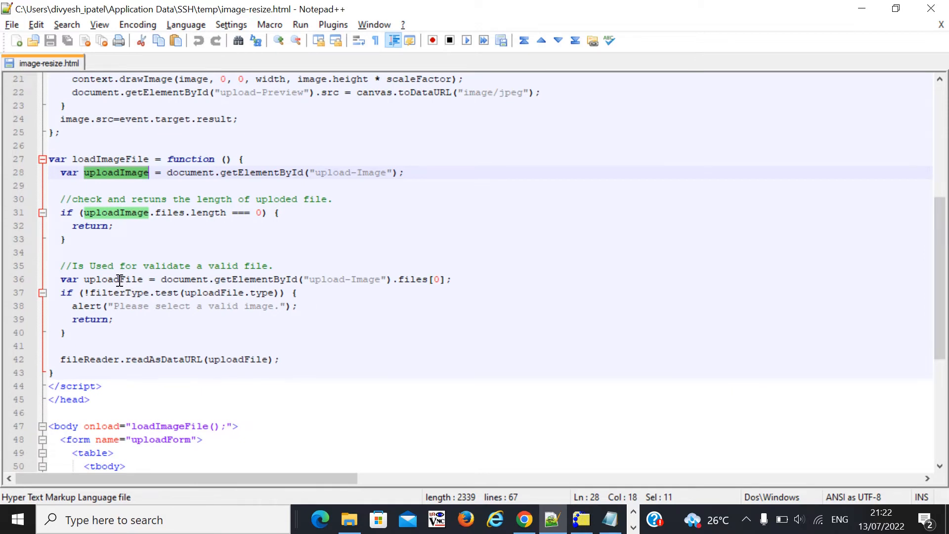
{"action": "mouse_move", "coordinate": [109, 292]}
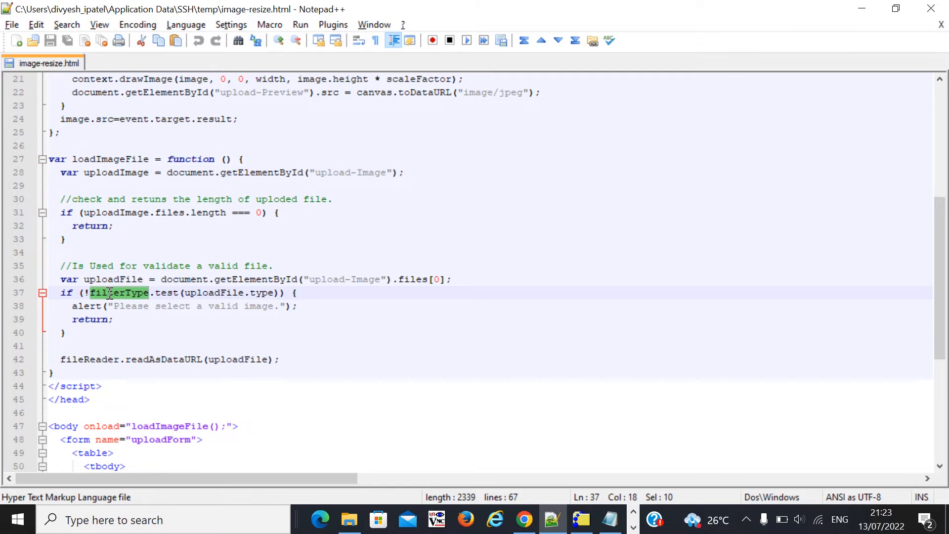
{"action": "mouse_move", "coordinate": [942, 294]}
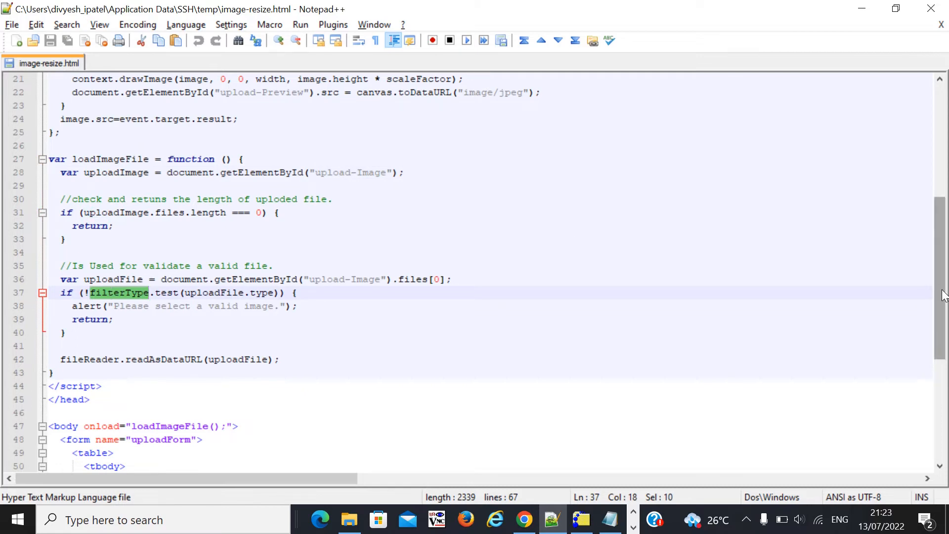
{"action": "scroll", "scroll_direction": "up", "scroll_amount": 3}
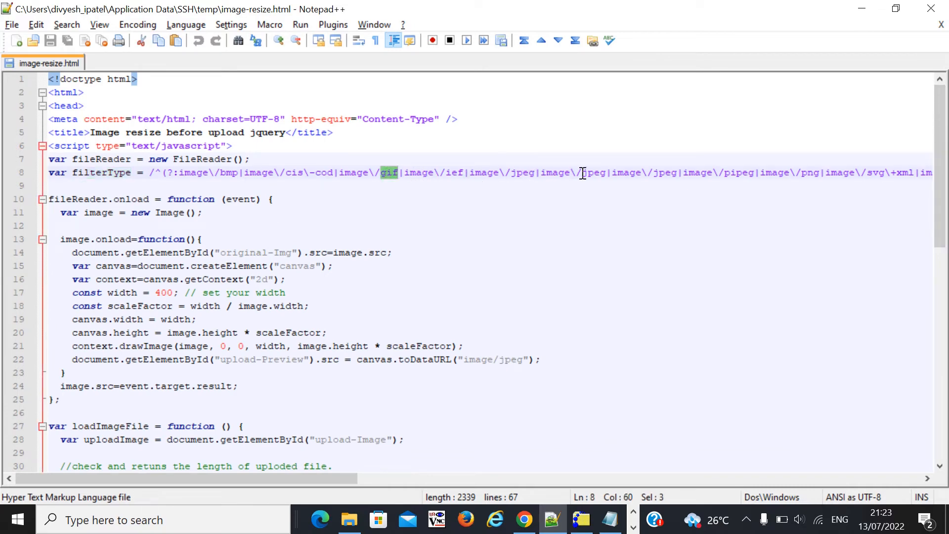
{"action": "double_click", "coordinate": [592, 172]}
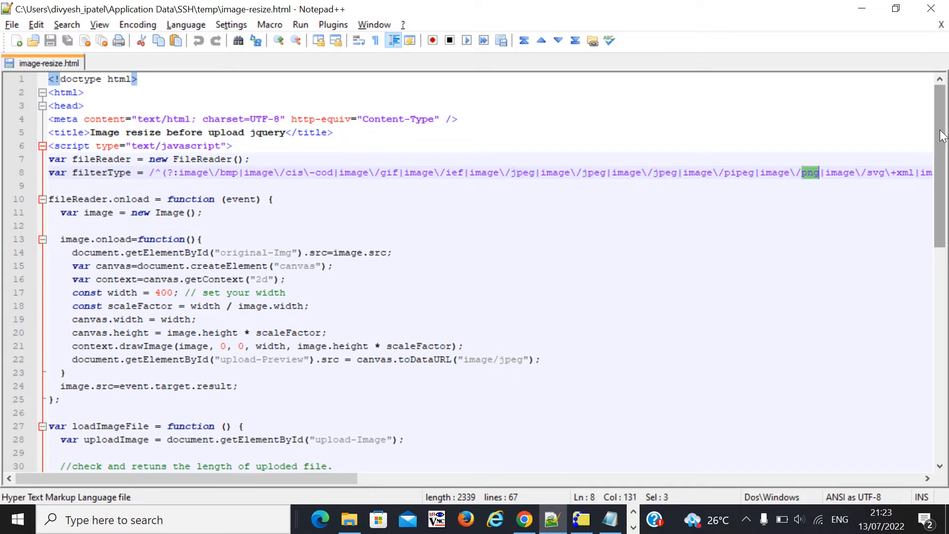
{"action": "scroll", "scroll_direction": "down", "scroll_amount": 3}
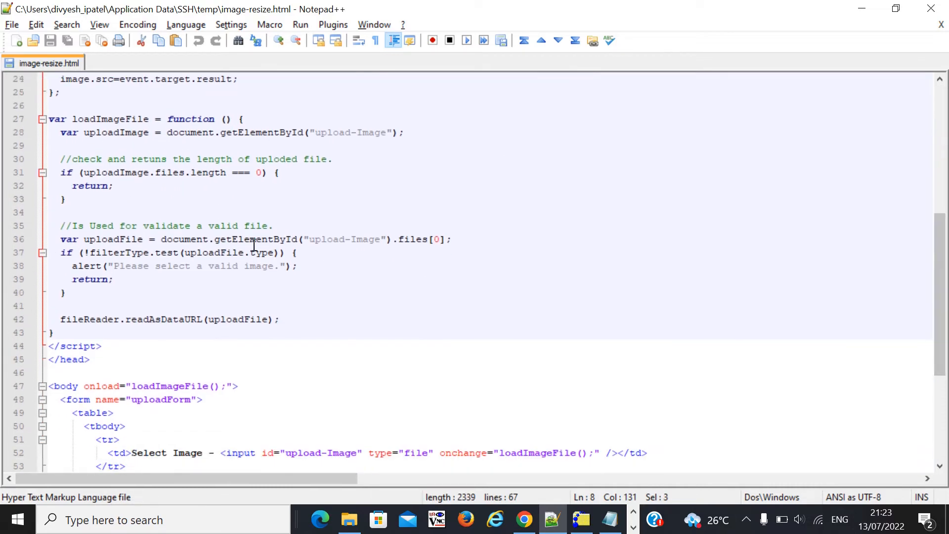
{"action": "double_click", "coordinate": [120, 253]}
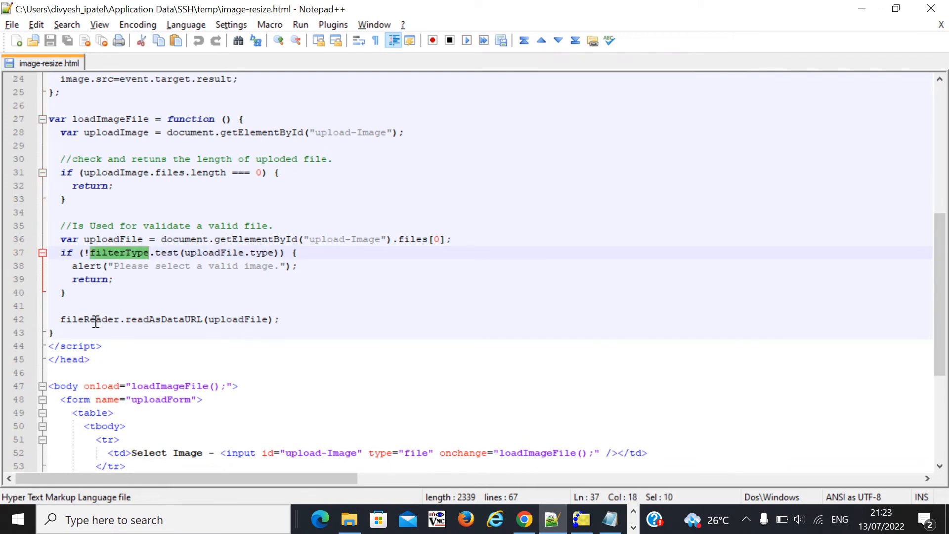
{"action": "double_click", "coordinate": [89, 319]}
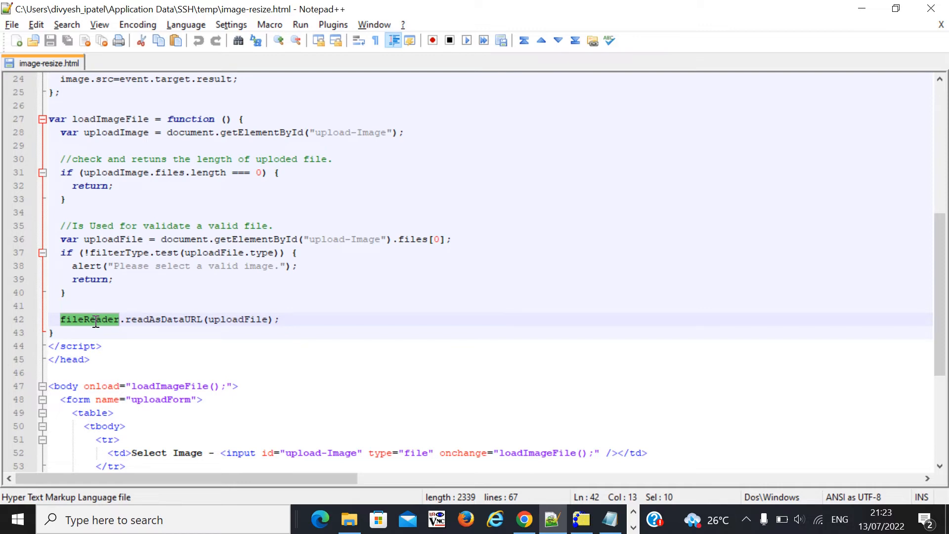
{"action": "mouse_move", "coordinate": [89, 327]}
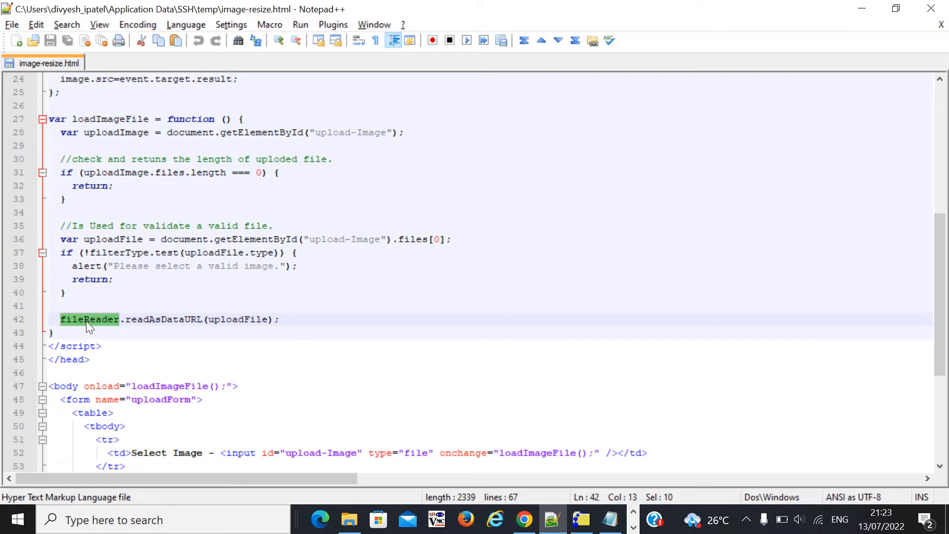
{"action": "mouse_move", "coordinate": [692, 335]}
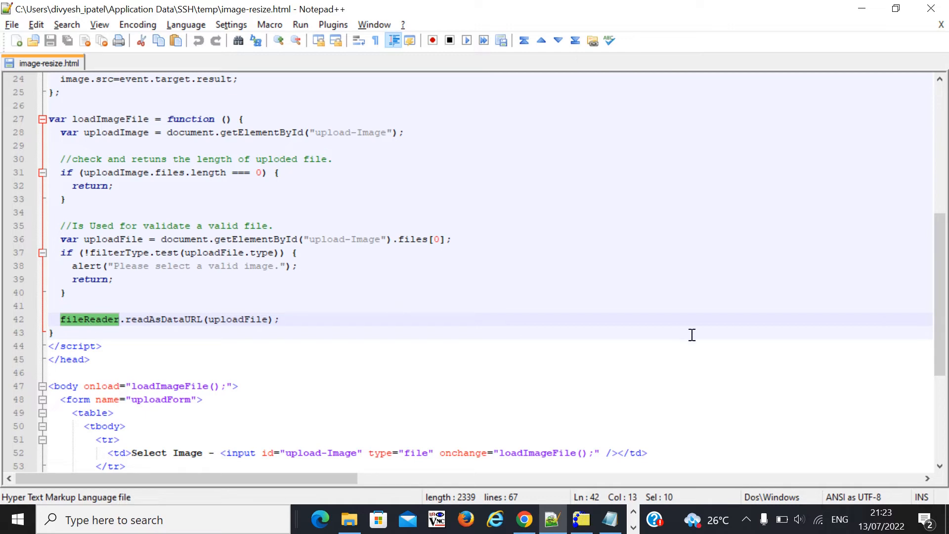
{"action": "mouse_move", "coordinate": [940, 343]}
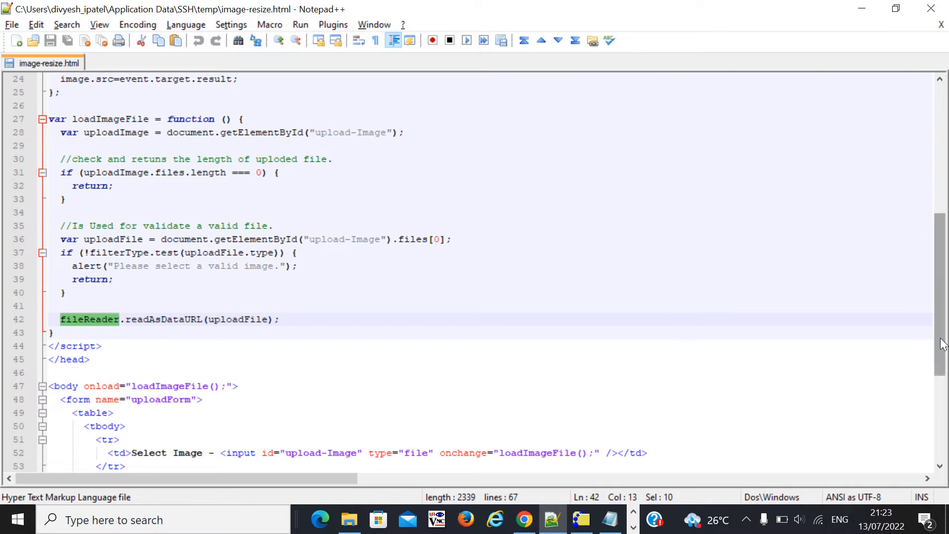
{"action": "scroll", "scroll_direction": "up", "scroll_amount": 3}
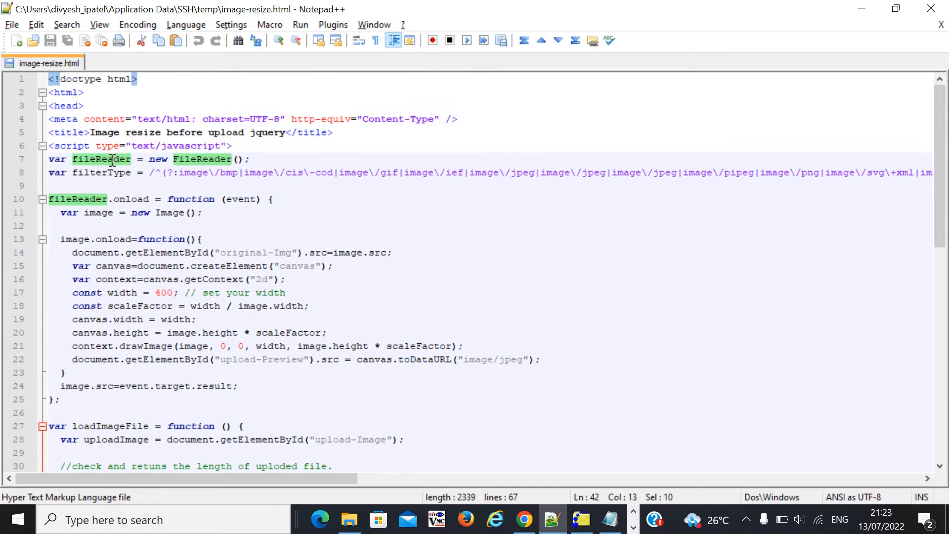
{"action": "left_click", "coordinate": [121, 160]}
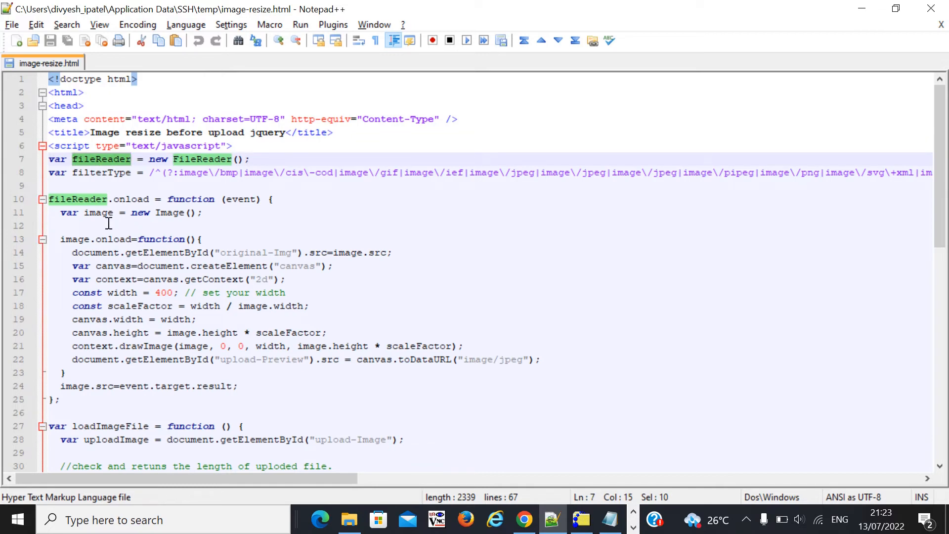
{"action": "mouse_move", "coordinate": [272, 200]}
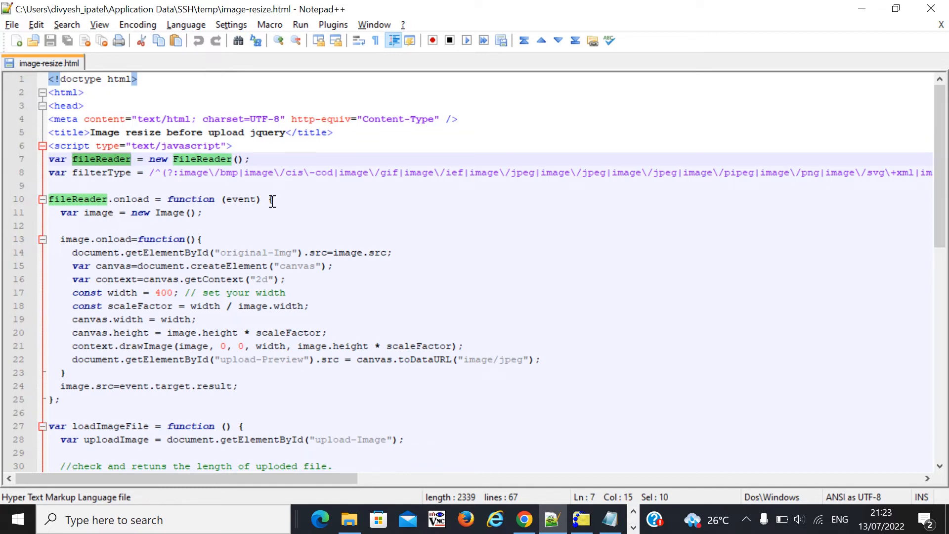
{"action": "left_click", "coordinate": [272, 199]}
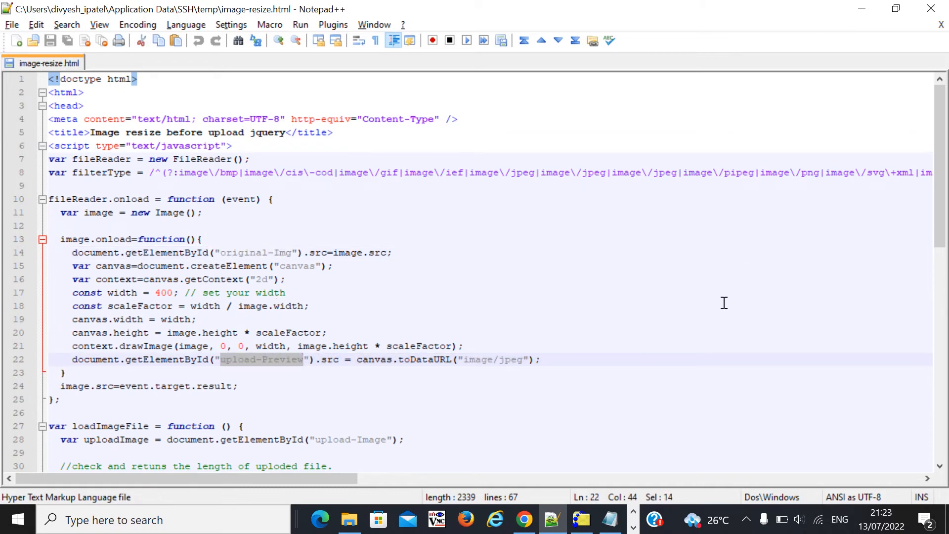
{"action": "scroll", "scroll_direction": "down", "scroll_amount": 3}
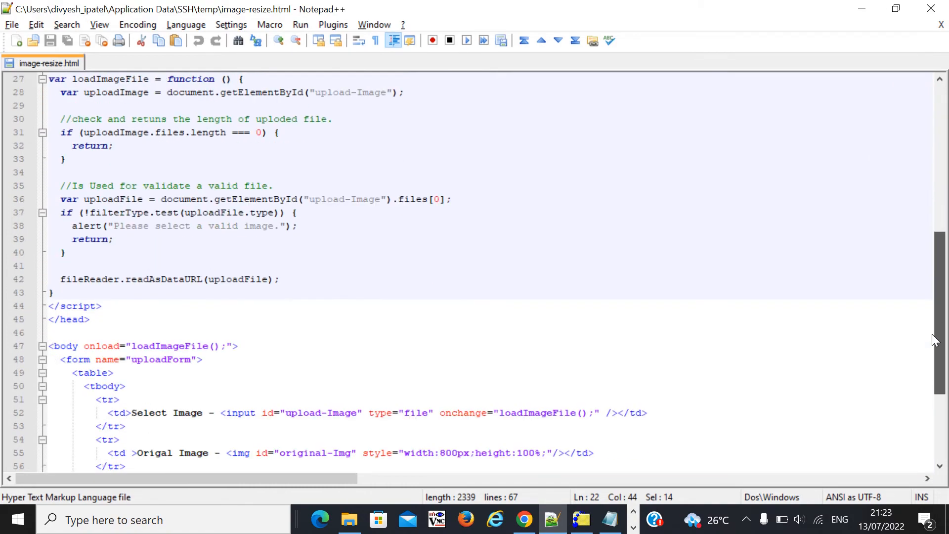
{"action": "scroll", "scroll_direction": "down", "scroll_amount": 3}
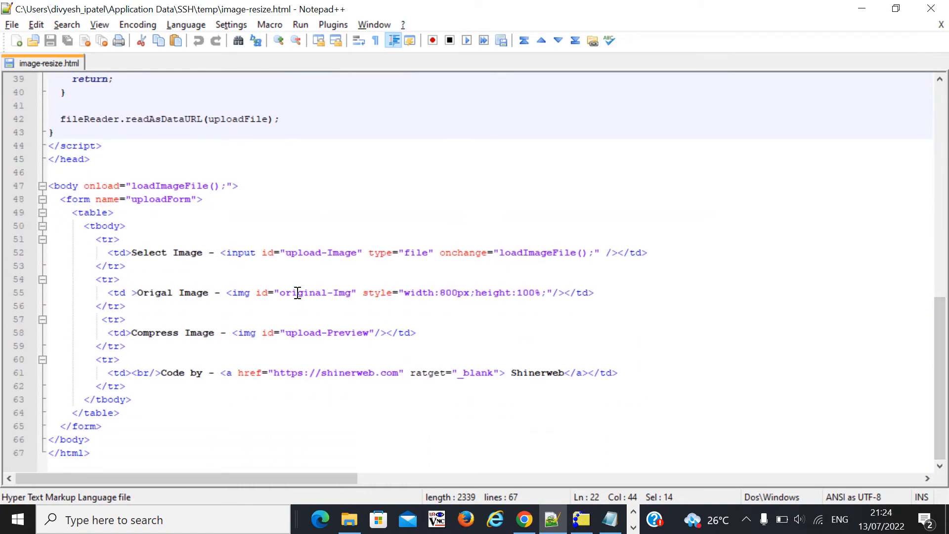
{"action": "scroll", "scroll_direction": "up", "scroll_amount": 3}
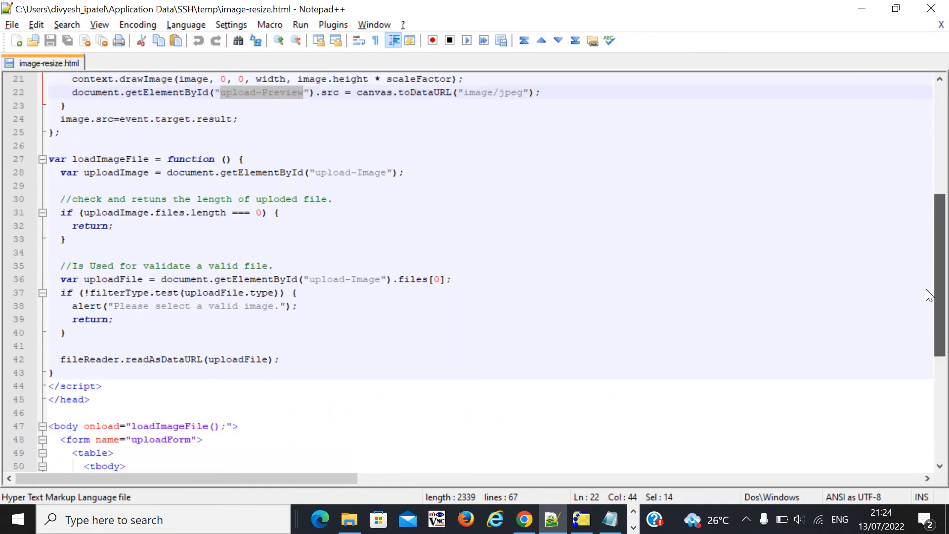
{"action": "scroll", "scroll_direction": "up", "scroll_amount": 3}
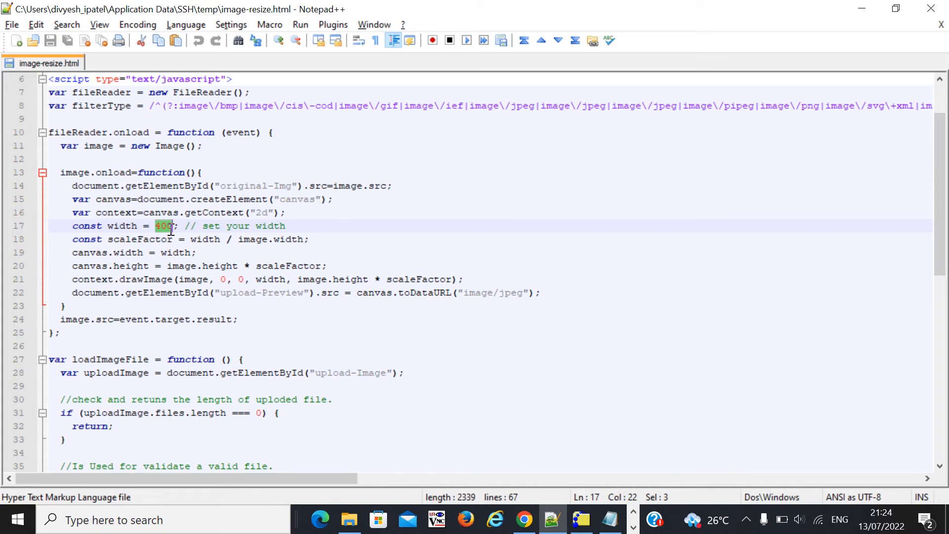
{"action": "left_click", "coordinate": [161, 239]}
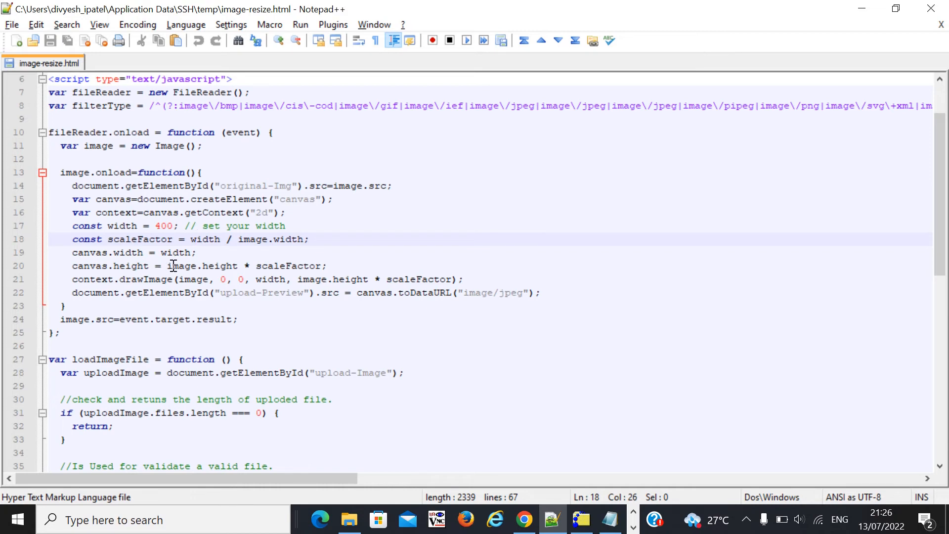
{"action": "double_click", "coordinate": [145, 279]}
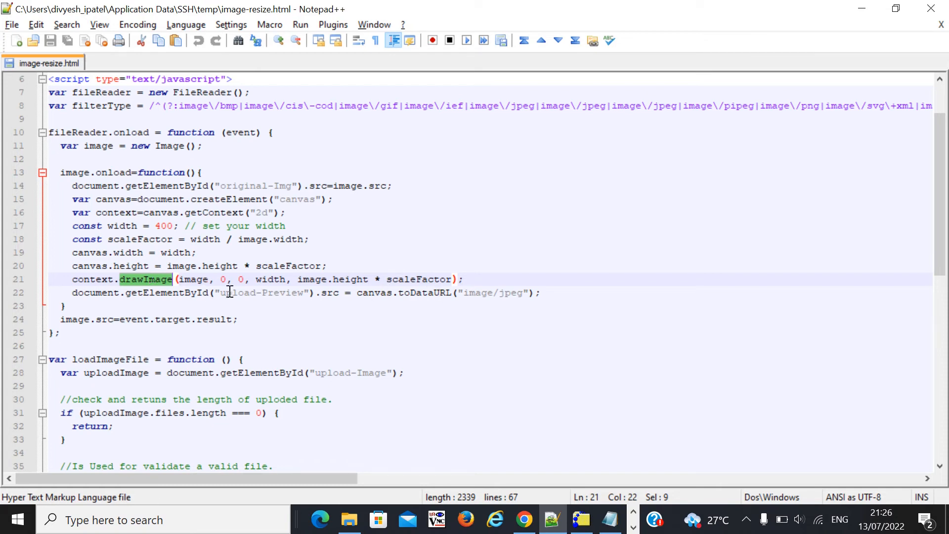
{"action": "double_click", "coordinate": [261, 292]}
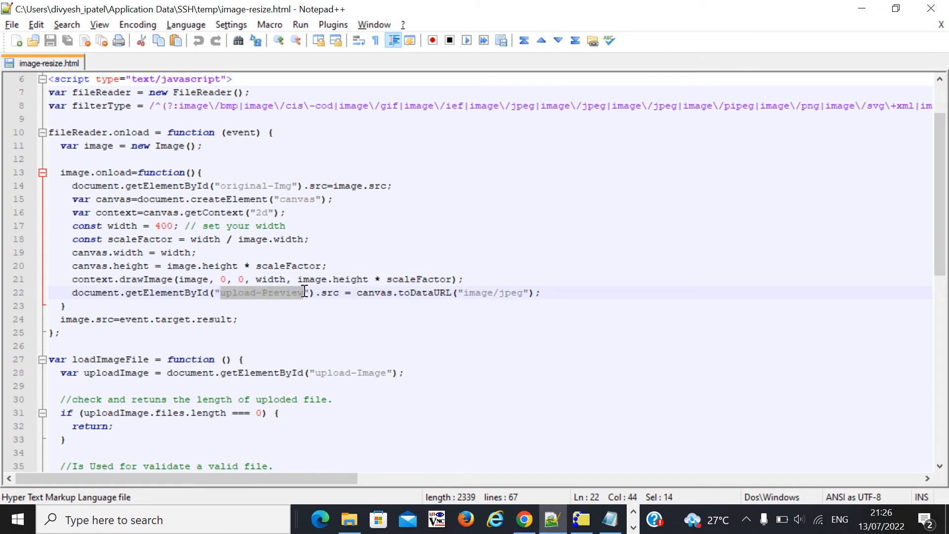
{"action": "mouse_move", "coordinate": [586, 318]}
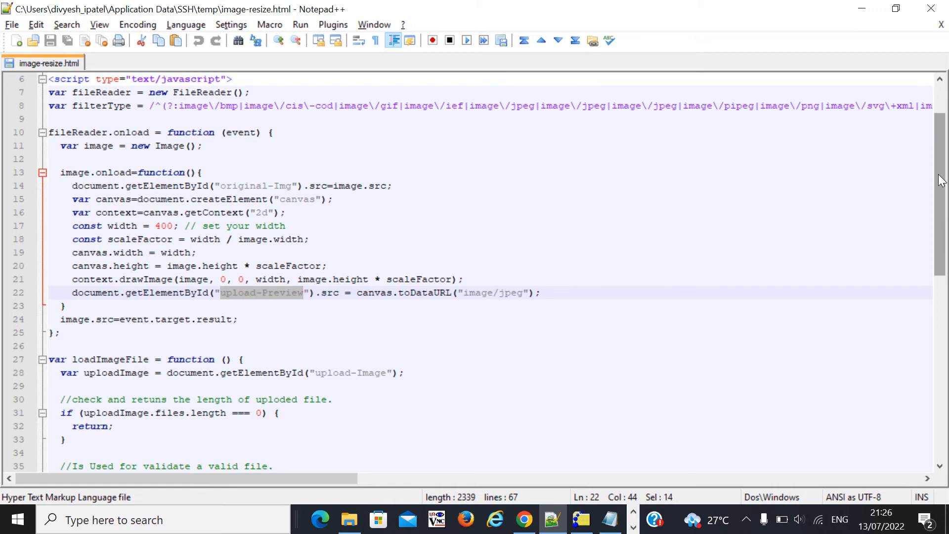
{"action": "scroll", "scroll_direction": "down", "scroll_amount": 3}
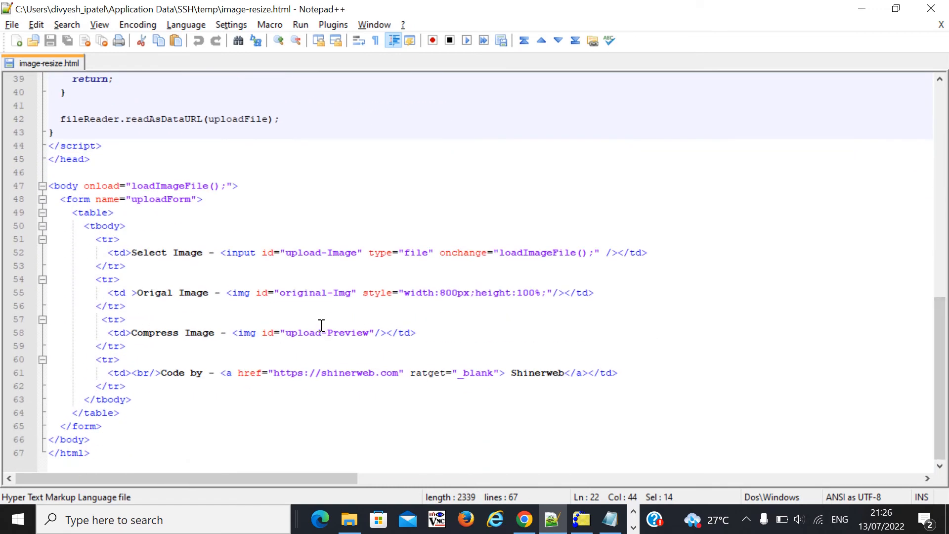
{"action": "mouse_move", "coordinate": [318, 333]}
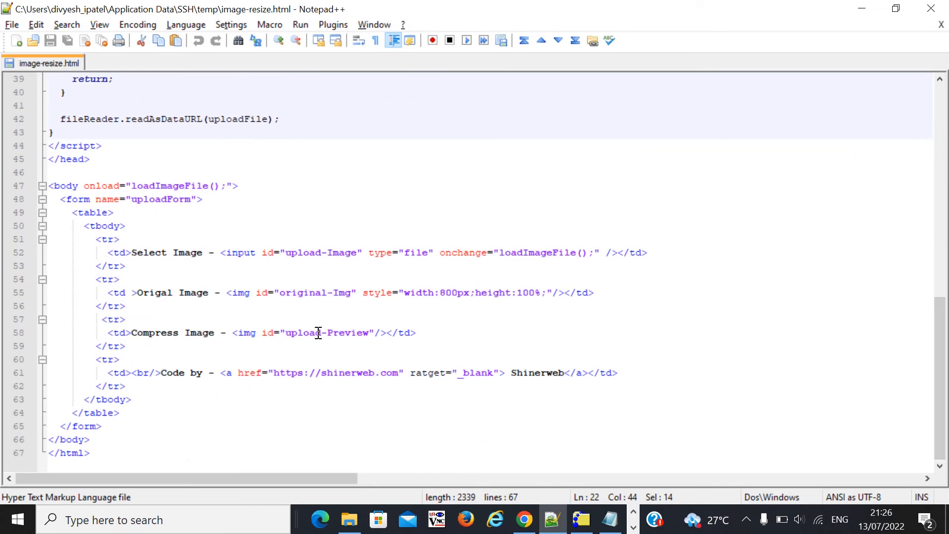
{"action": "mouse_move", "coordinate": [677, 324]}
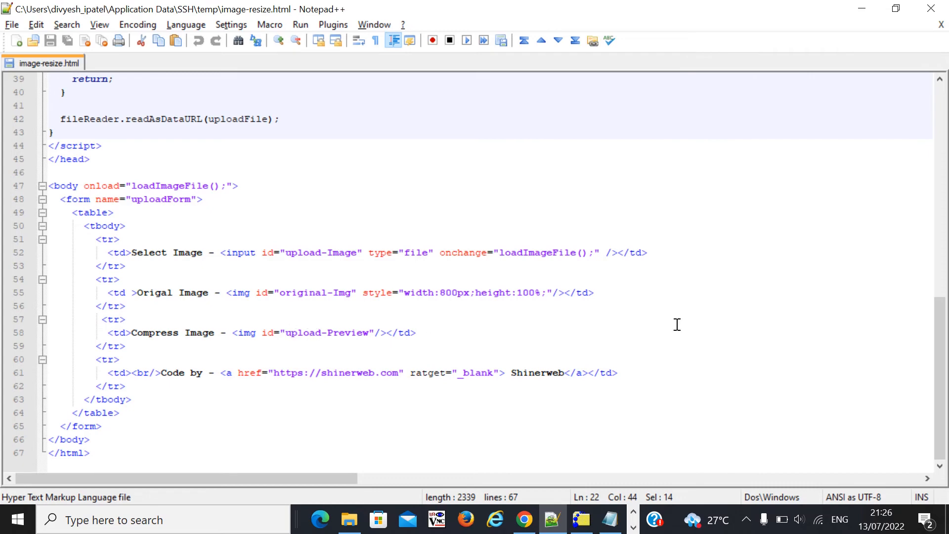
{"action": "scroll", "scroll_direction": "up", "scroll_amount": 3}
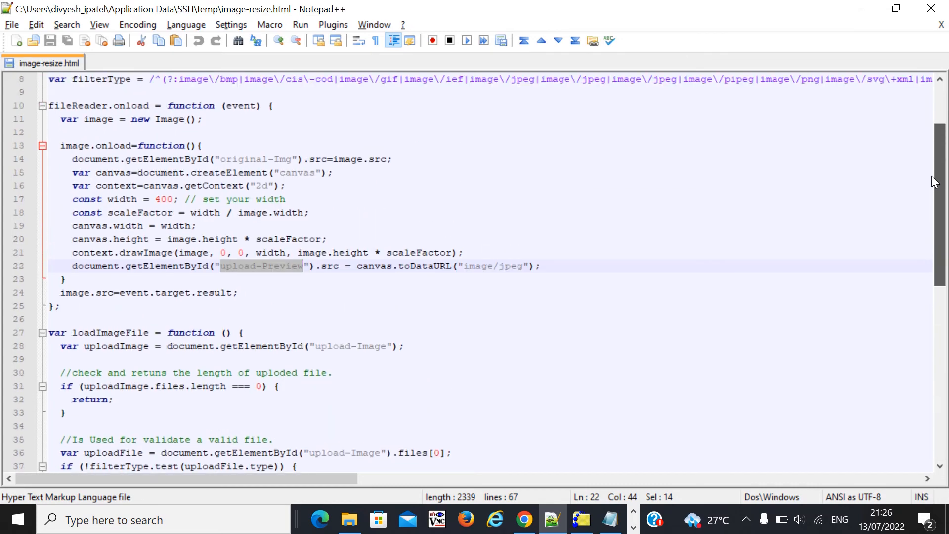
{"action": "mouse_move", "coordinate": [143, 219]}
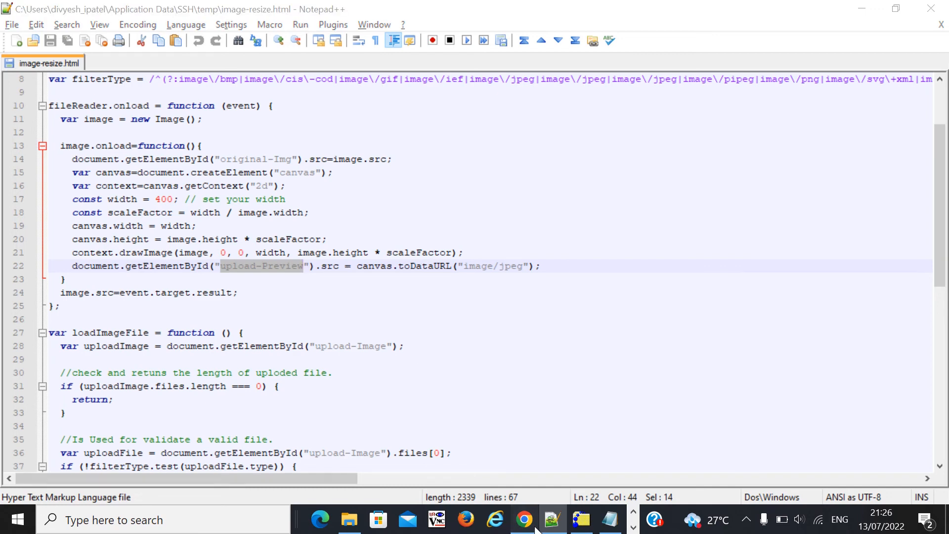
Switch to Chrome and scroll the Shinerweb post back up to its title.
{"action": "left_click", "coordinate": [523, 520]}
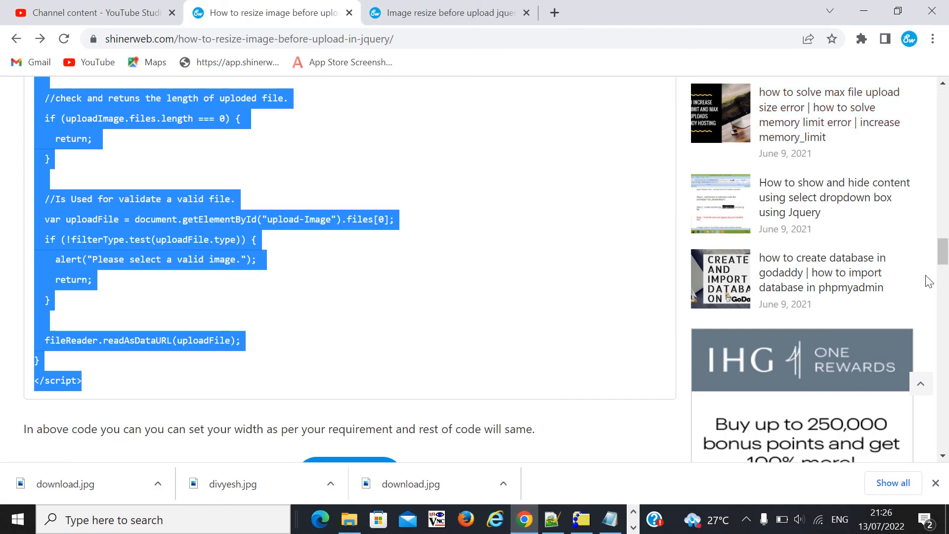
{"action": "scroll", "scroll_direction": "up", "scroll_amount": 3}
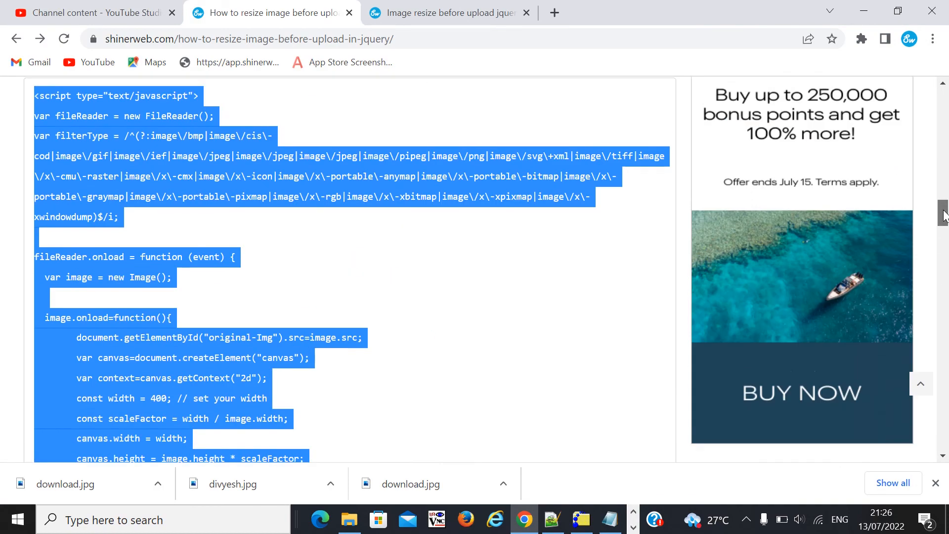
{"action": "scroll", "scroll_direction": "up", "scroll_amount": 3}
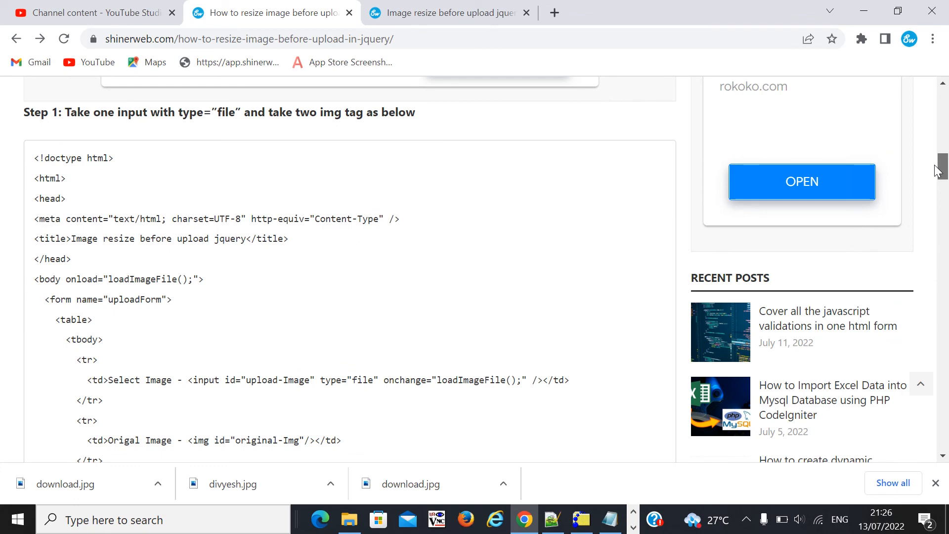
{"action": "scroll", "scroll_direction": "down", "scroll_amount": 3}
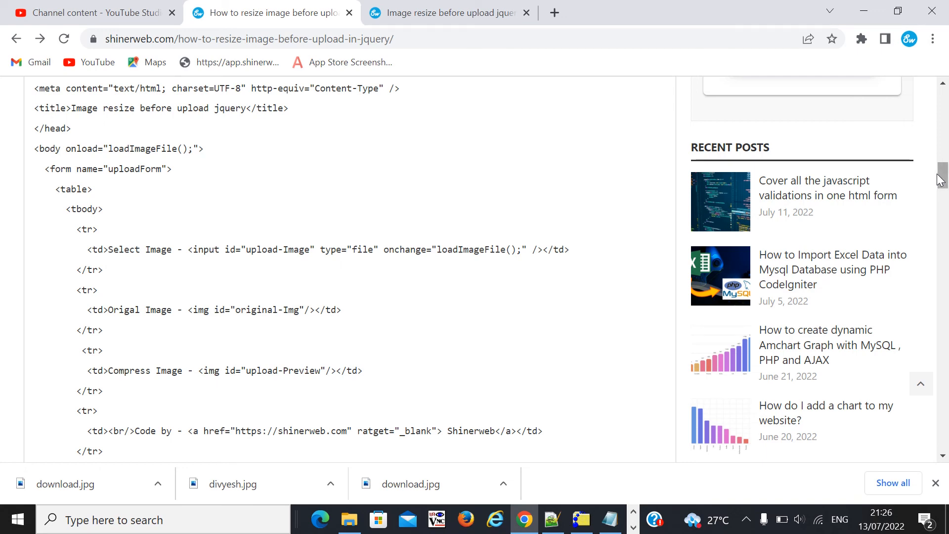
{"action": "scroll", "scroll_direction": "up", "scroll_amount": 3}
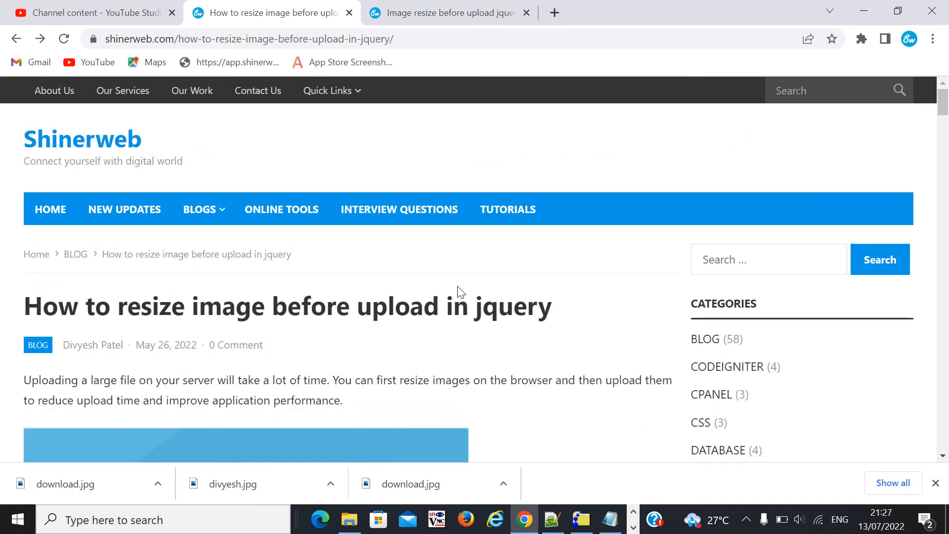